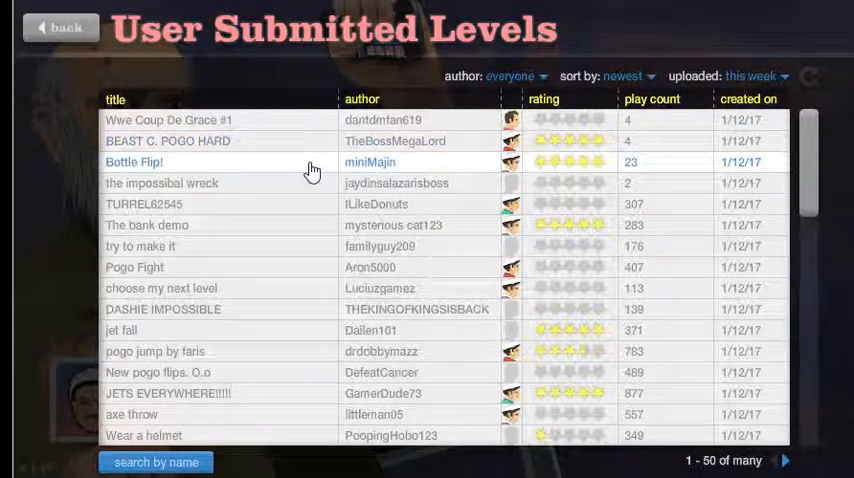
pyautogui.moveTo(379, 237)
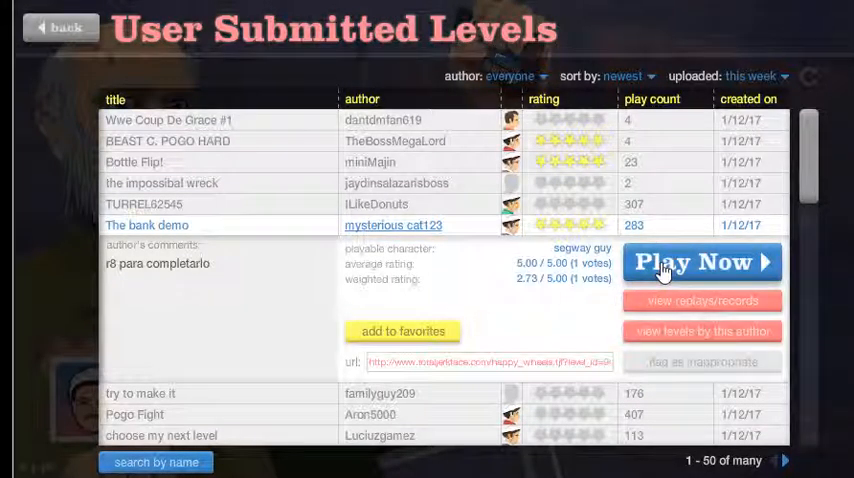
pyautogui.click(704, 262)
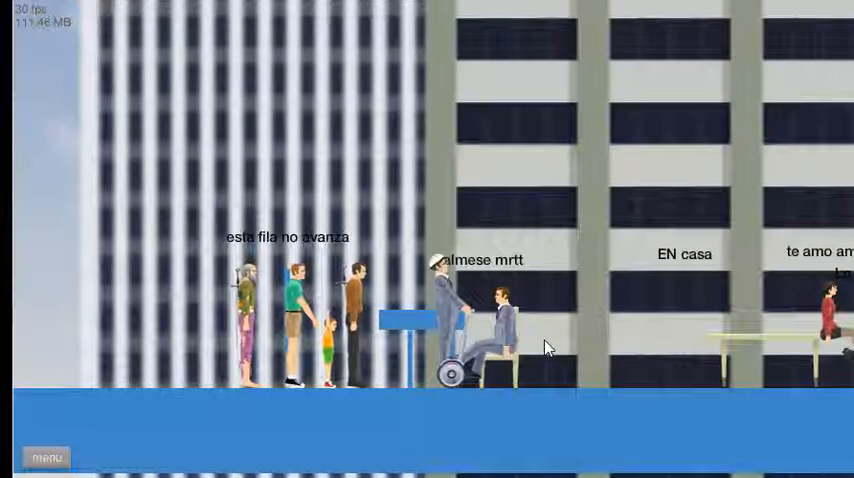
pyautogui.click(48, 453)
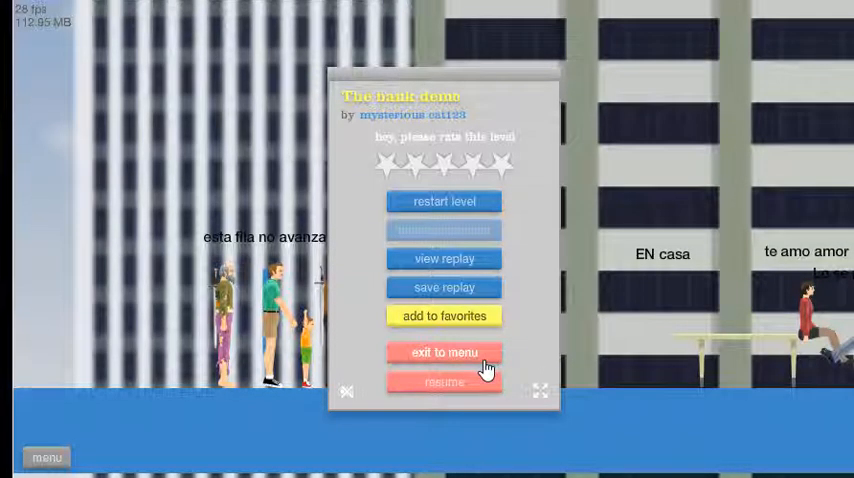
pyautogui.click(443, 352)
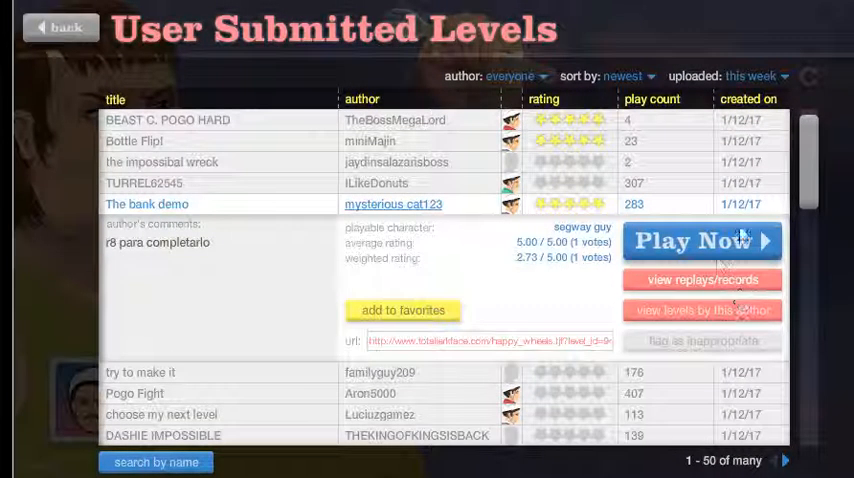
# Step: Scroll to jet fall, choose the Segway guy and start the level
pyautogui.scroll(-3)
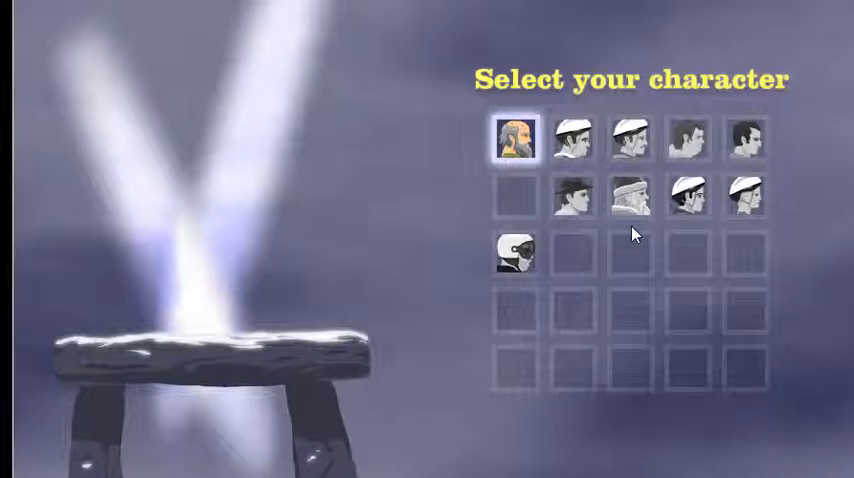
pyautogui.click(569, 140)
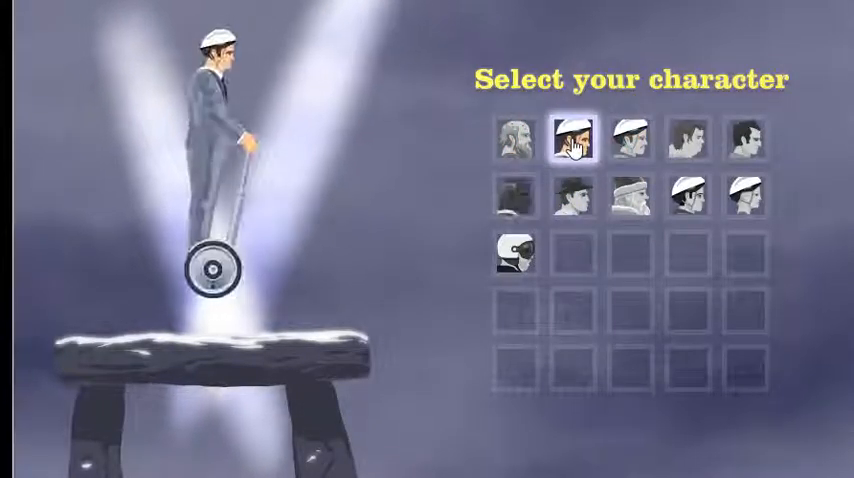
pyautogui.click(570, 138)
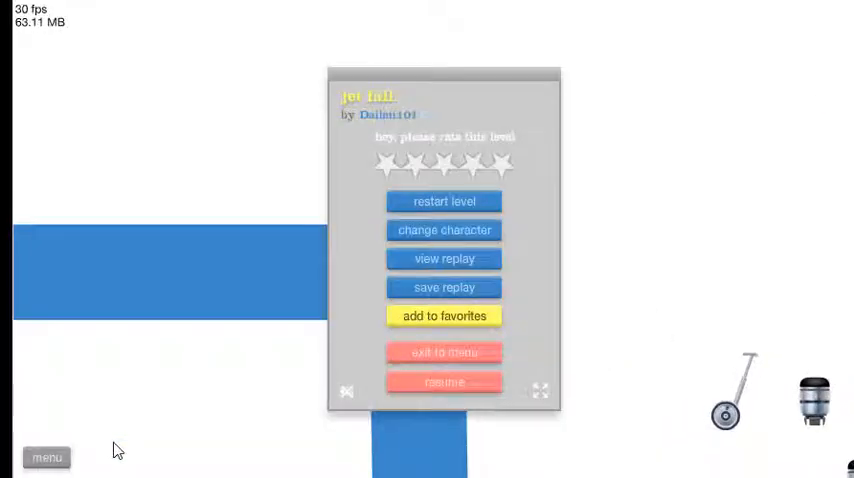
# Step: Resume and replay jet fall until the run ends in a crash
pyautogui.click(443, 380)
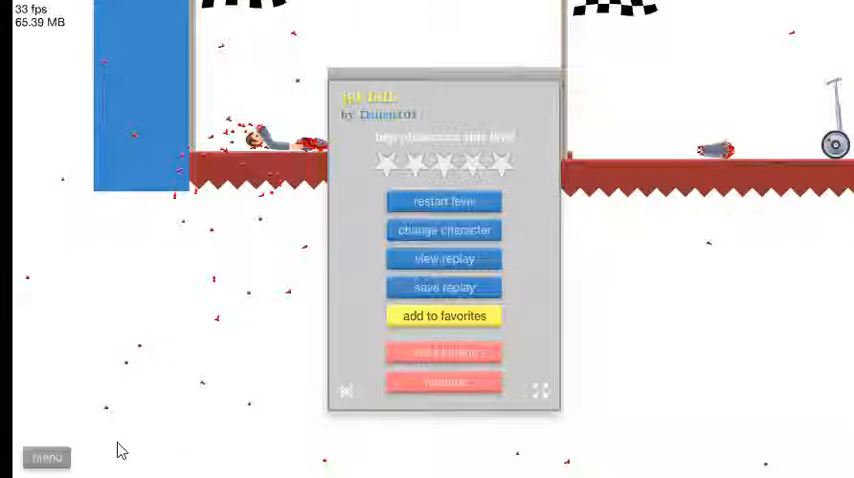
pyautogui.click(445, 201)
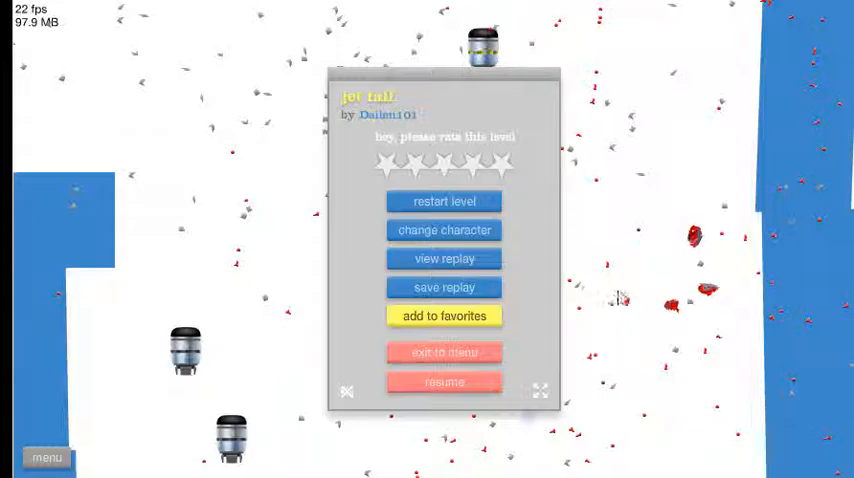
pyautogui.moveTo(370, 283)
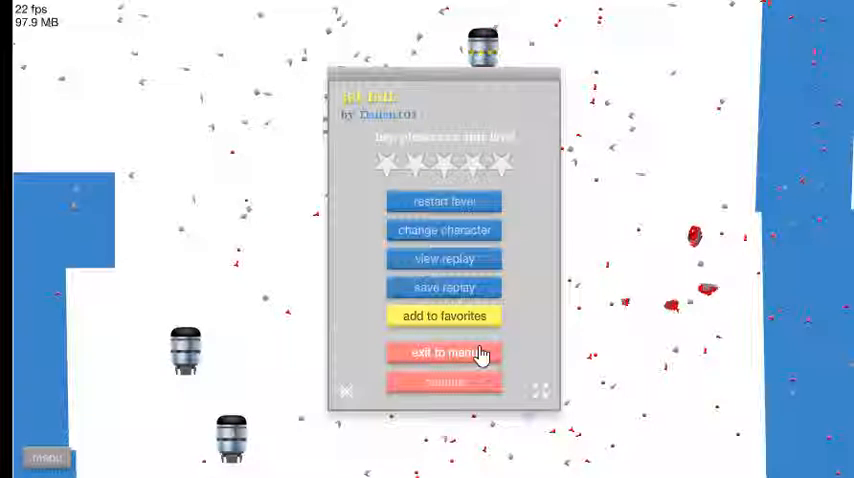
# Step: Exit jet fall to the User Submitted Levels list and scroll down to SUICIDE!
pyautogui.click(443, 353)
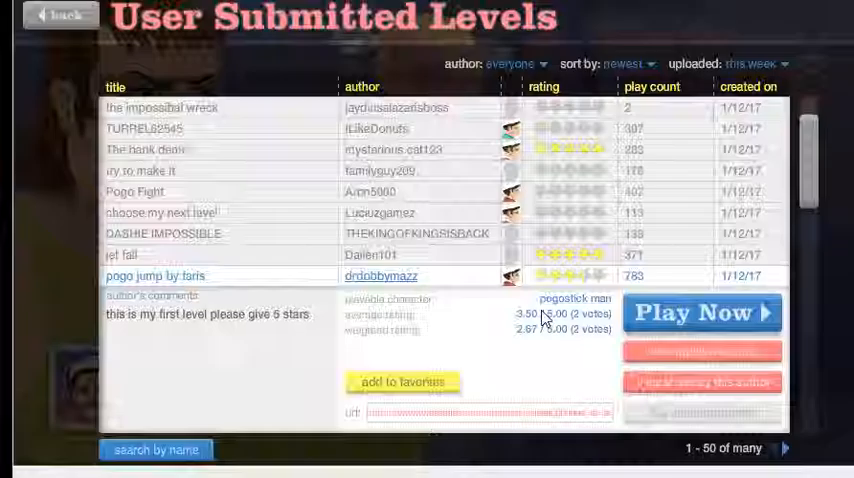
pyautogui.scroll(-3)
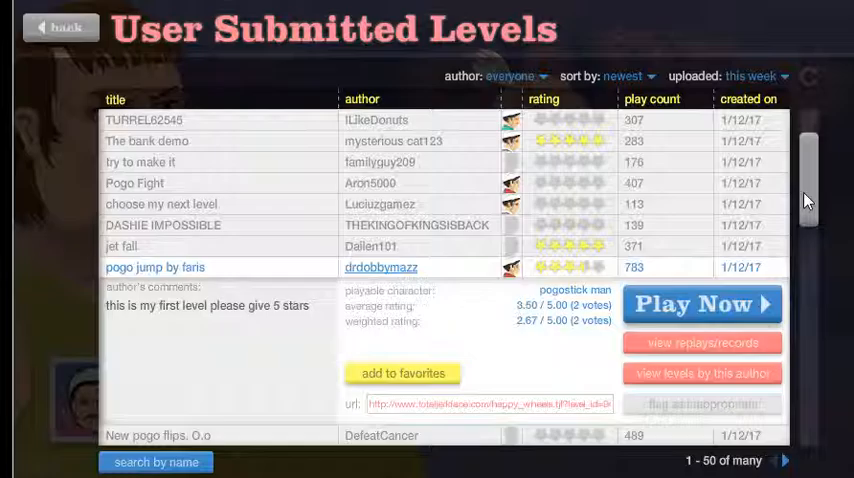
pyautogui.scroll(-3)
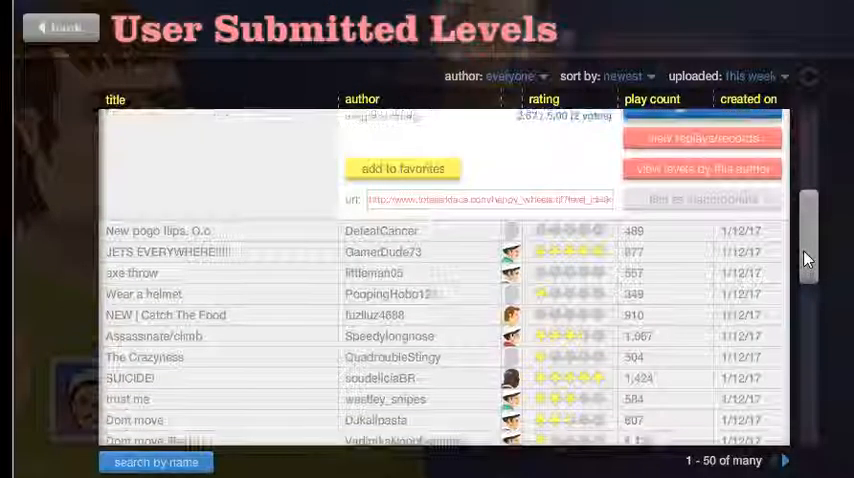
pyautogui.scroll(-3)
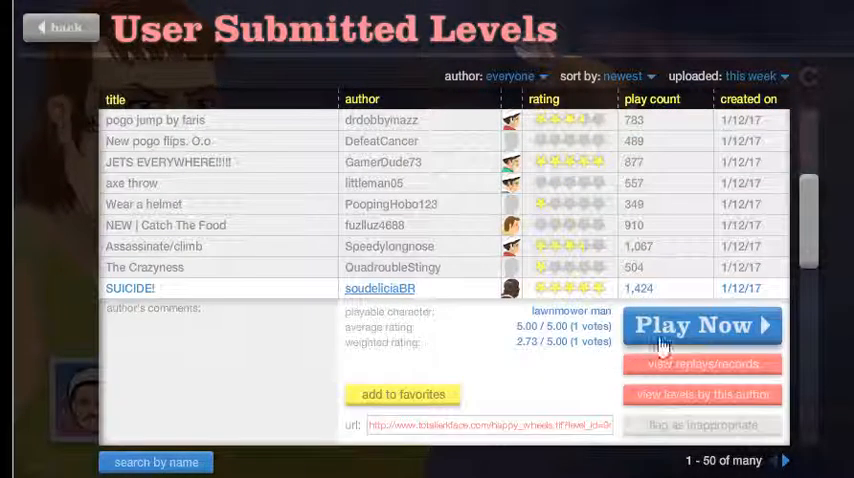
pyautogui.click(700, 325)
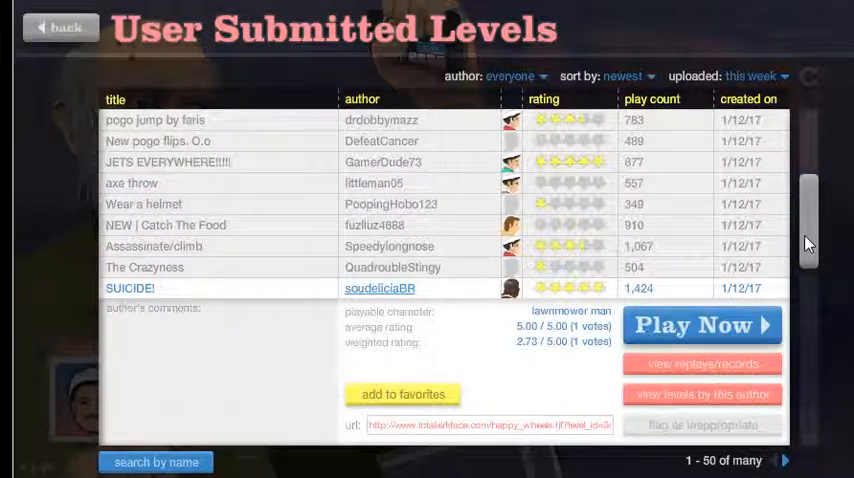
# Step: Scroll further down past SUICIDE! to reach 'Try my you will die'
pyautogui.scroll(-3)
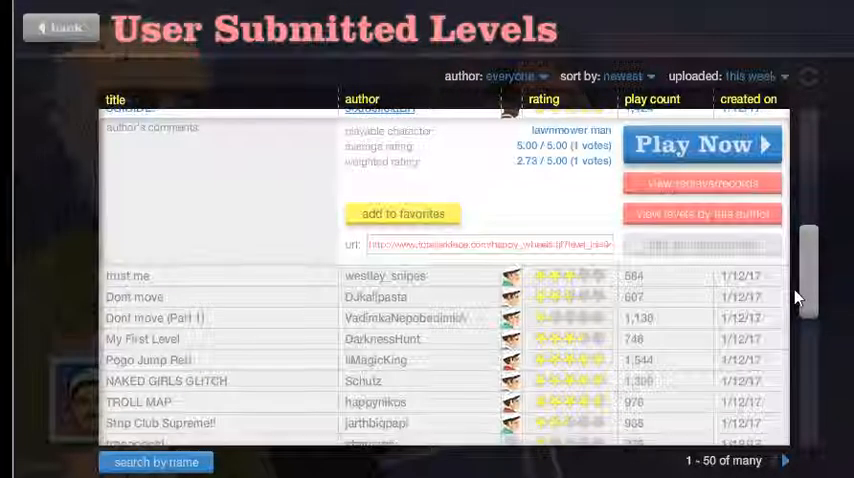
pyautogui.scroll(-3)
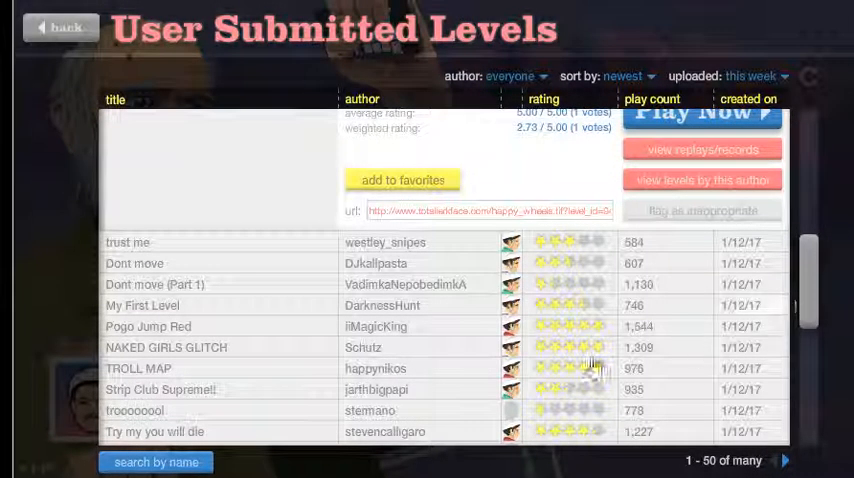
pyautogui.moveTo(365, 428)
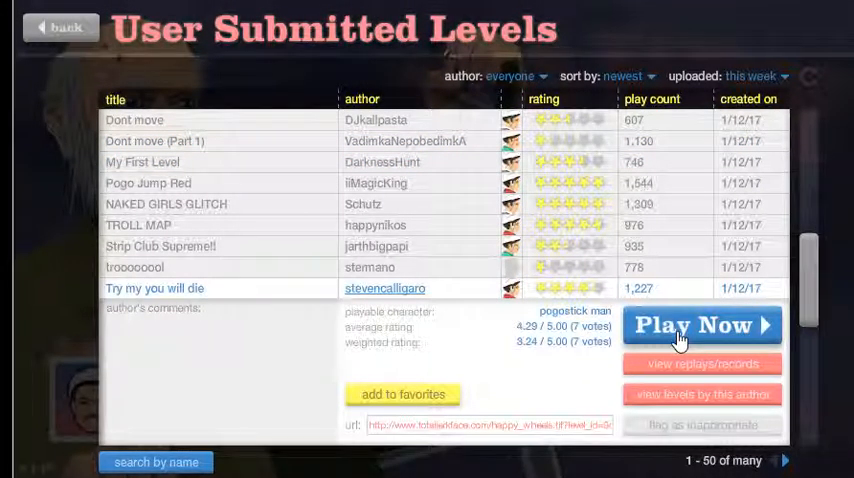
# Step: Play 'Try my you will die' until the rider dies, then exit to the menu
pyautogui.click(703, 326)
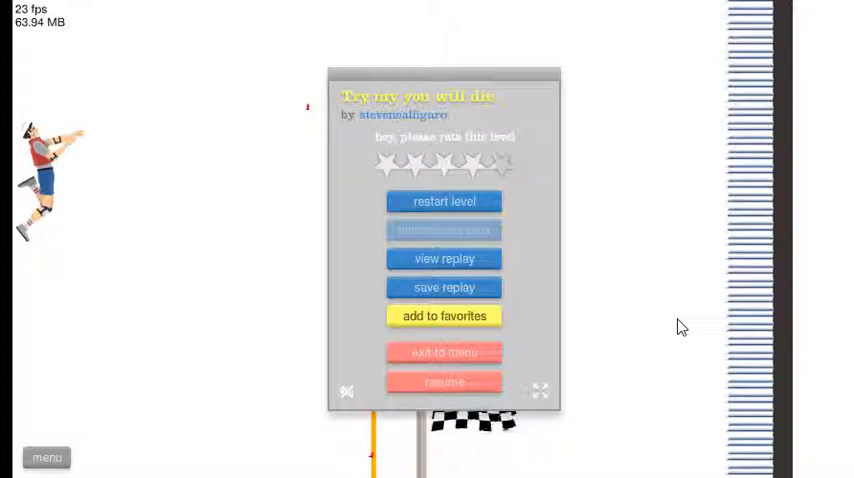
pyautogui.click(444, 380)
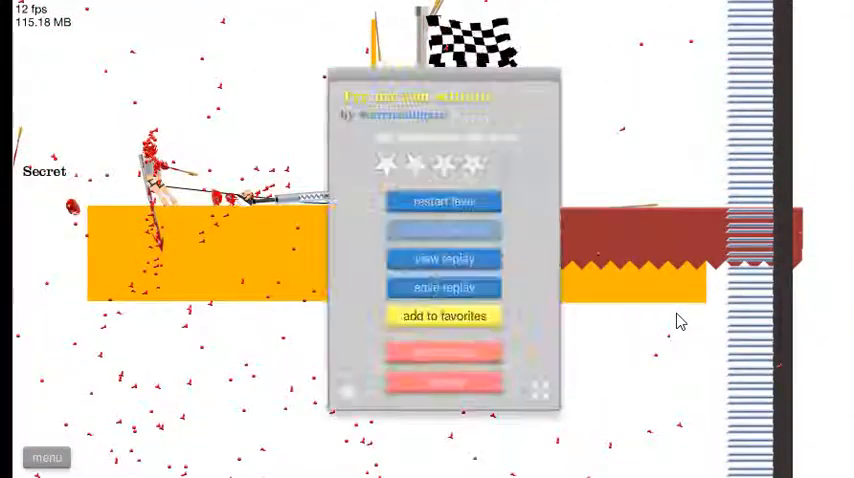
pyautogui.click(450, 201)
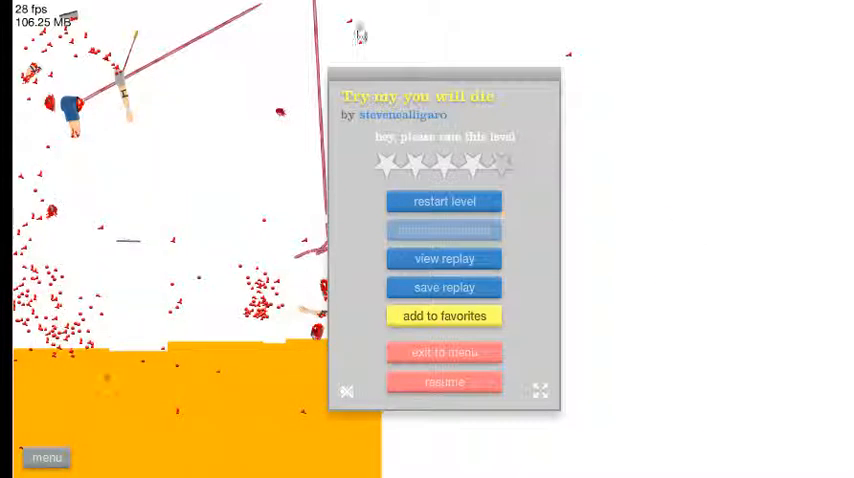
pyautogui.moveTo(457, 167)
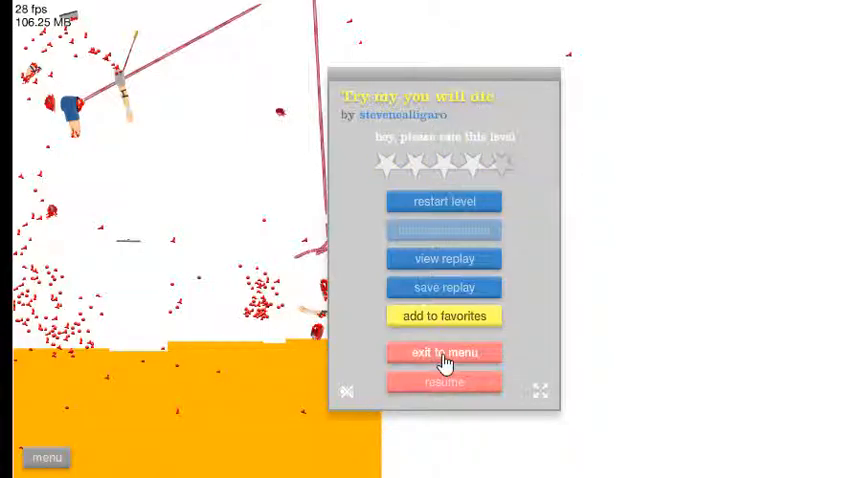
pyautogui.click(444, 352)
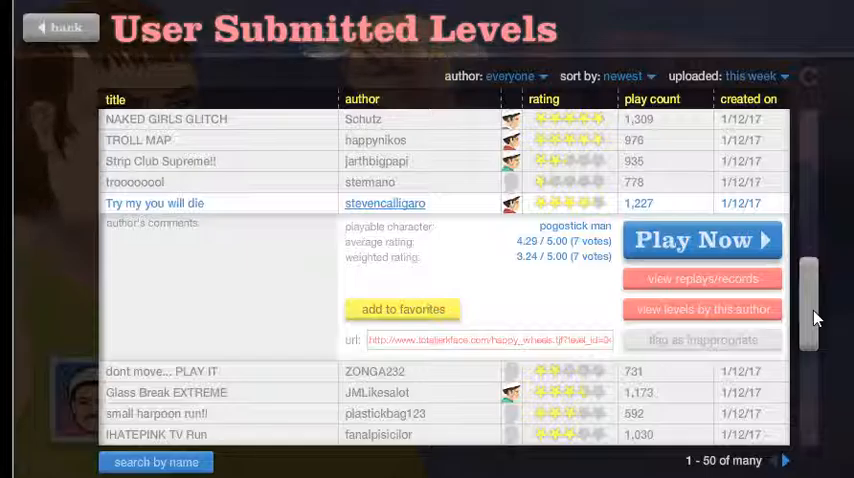
# Step: Show the sort-by options: newest, oldest, play count and rating
pyautogui.scroll(-3)
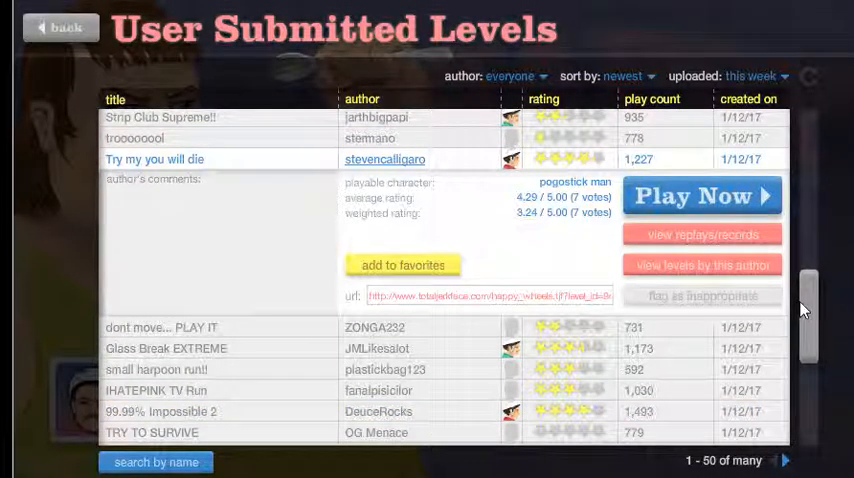
pyautogui.click(625, 75)
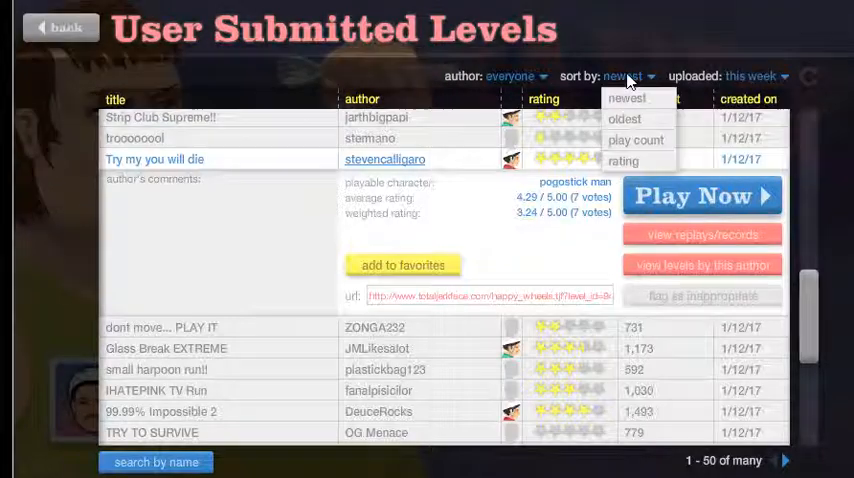
pyautogui.click(636, 139)
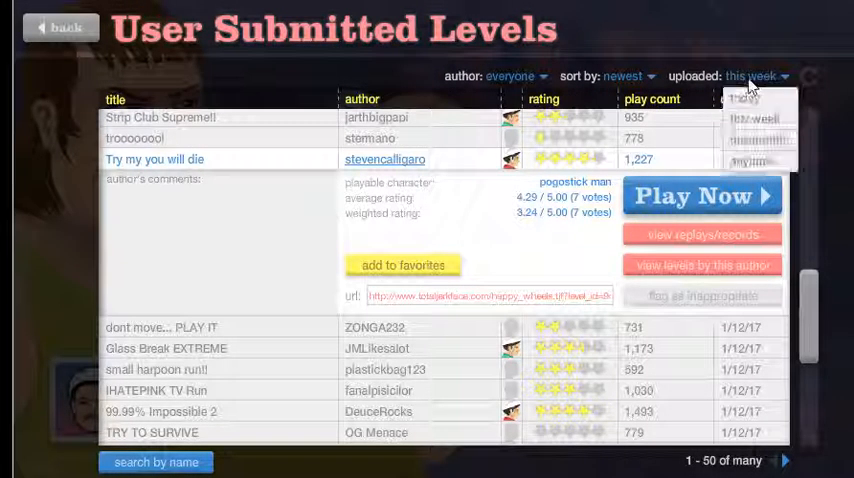
pyautogui.click(624, 74)
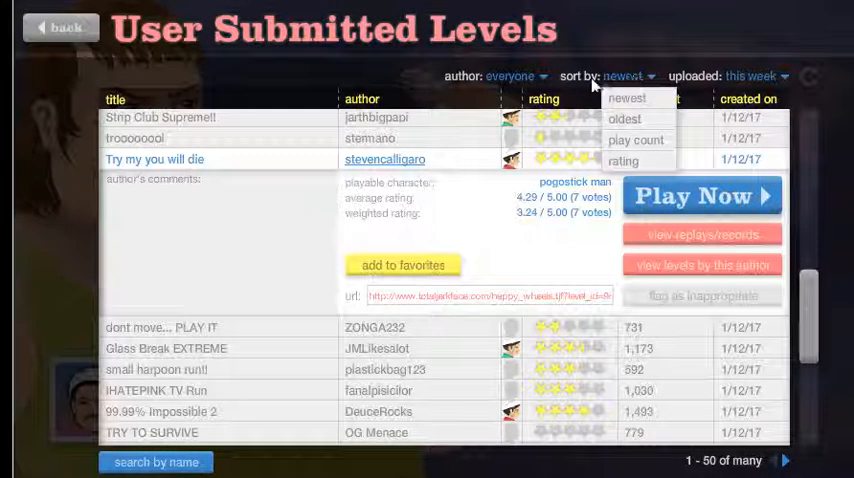
pyautogui.moveTo(638, 140)
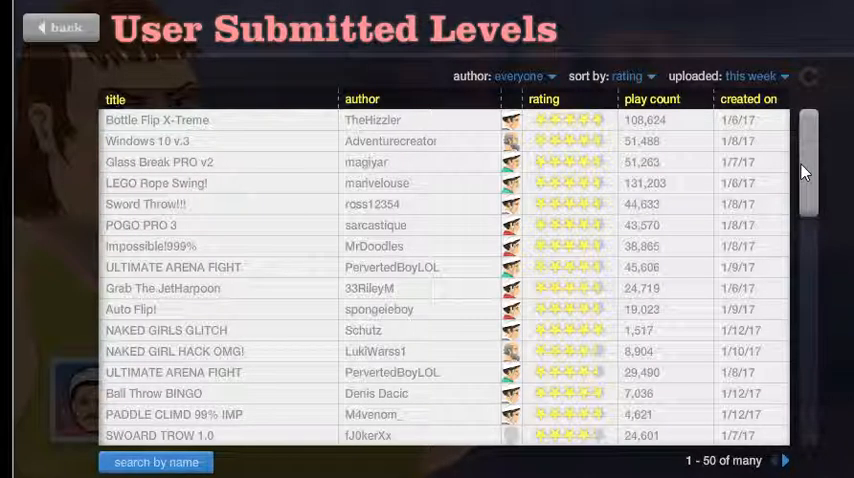
pyautogui.moveTo(668, 133)
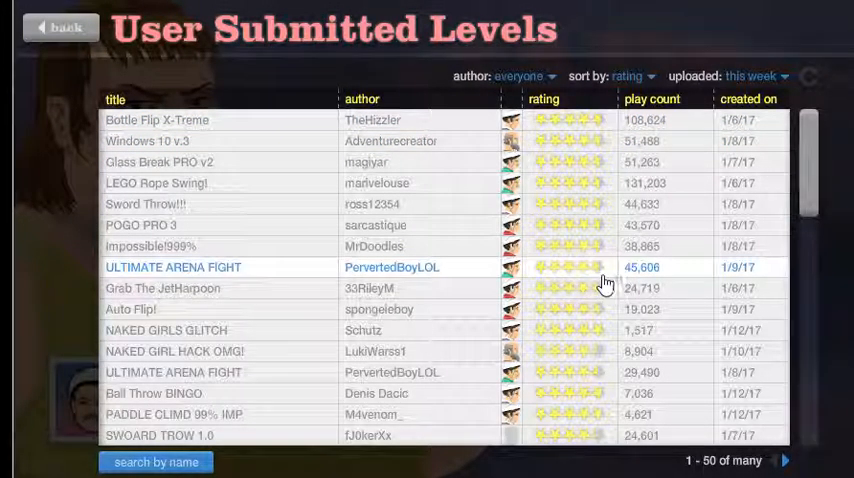
pyautogui.moveTo(577, 275)
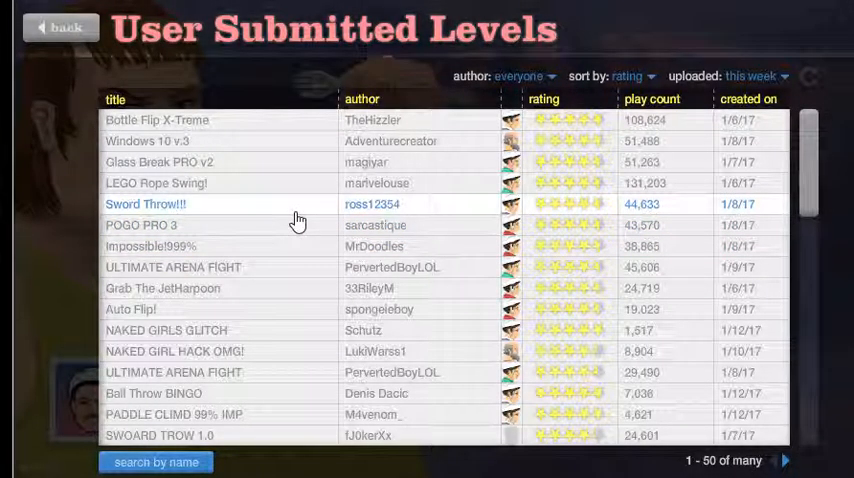
pyautogui.moveTo(247, 148)
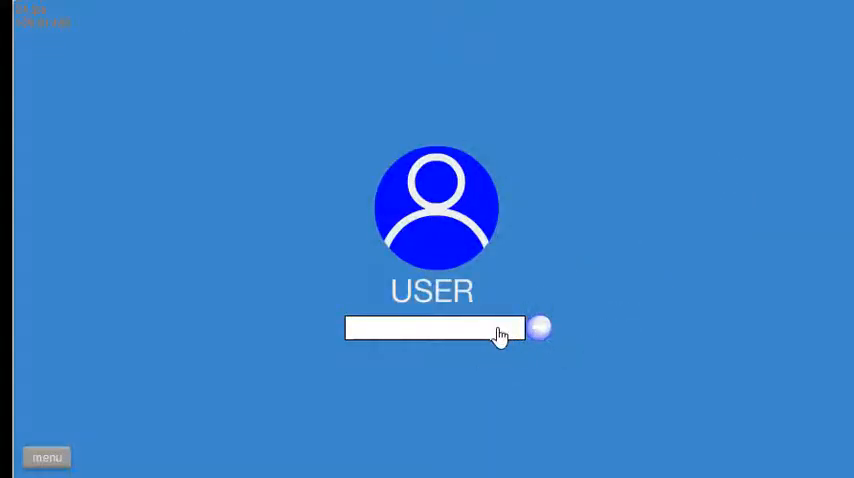
# Step: Enter a password in the level's mock login box and log in
pyautogui.write('******')
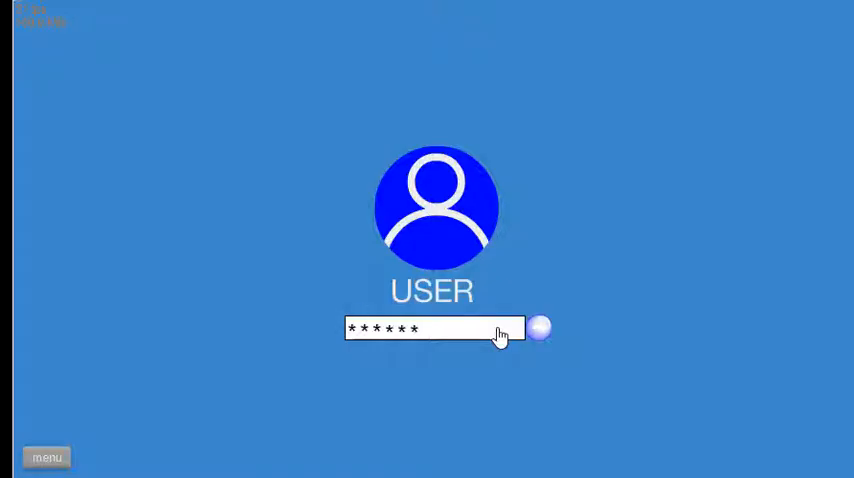
pyautogui.click(545, 329)
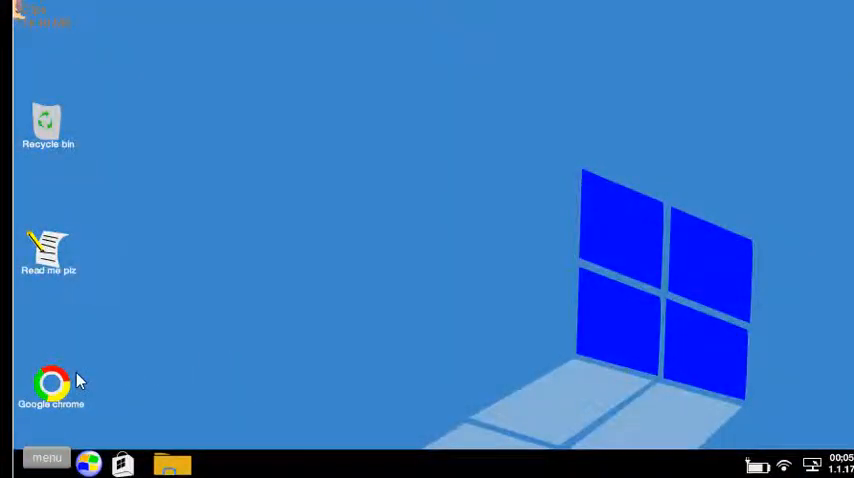
pyautogui.moveTo(131, 206)
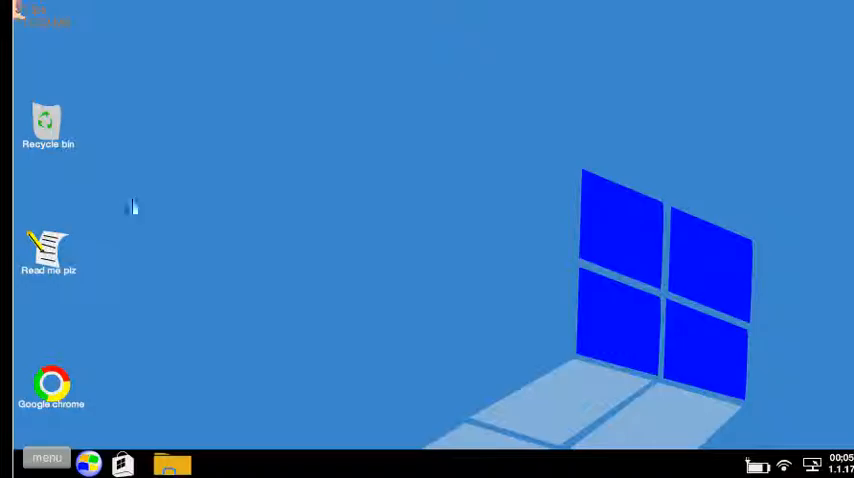
pyautogui.moveTo(45, 75)
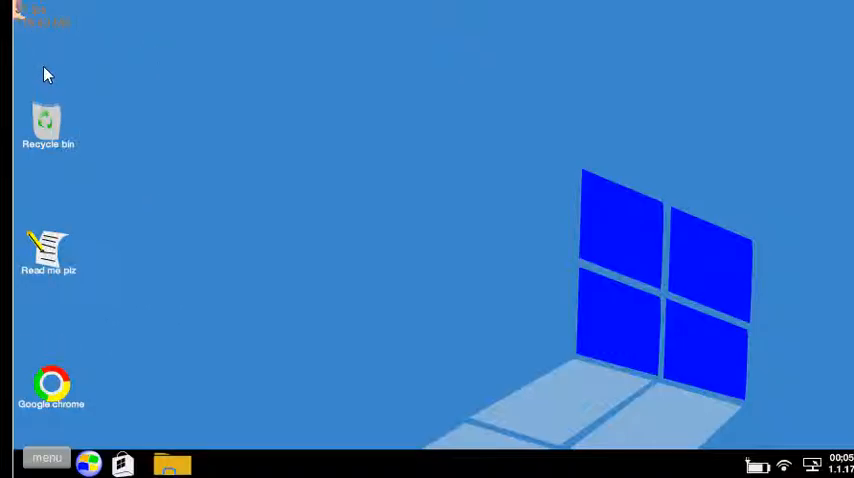
# Step: Launch the mock Google Chrome browser from the level's desktop
pyautogui.doubleClick(47, 120)
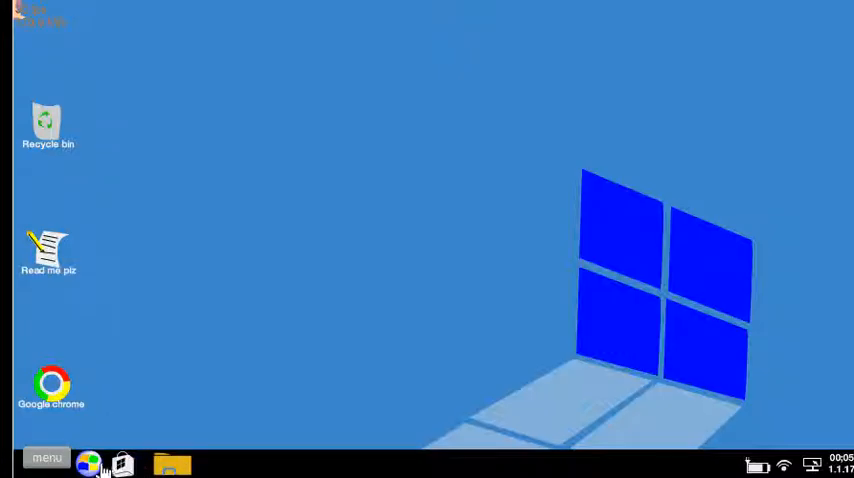
pyautogui.doubleClick(51, 384)
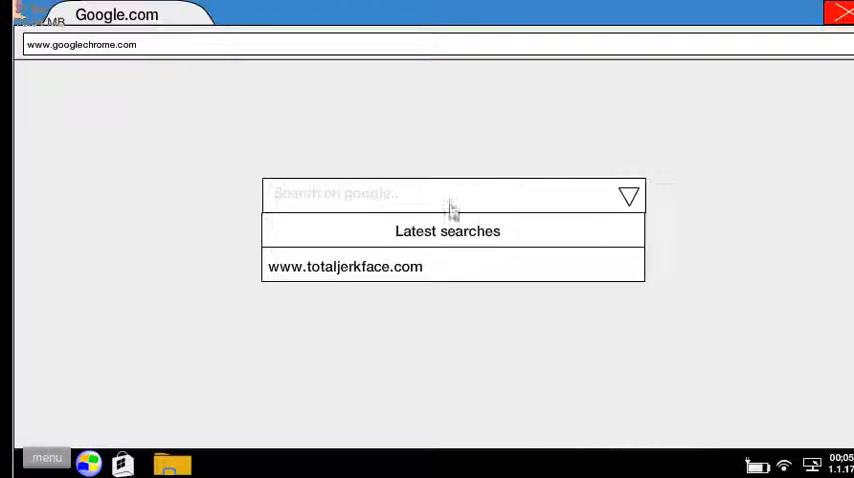
pyautogui.moveTo(378, 273)
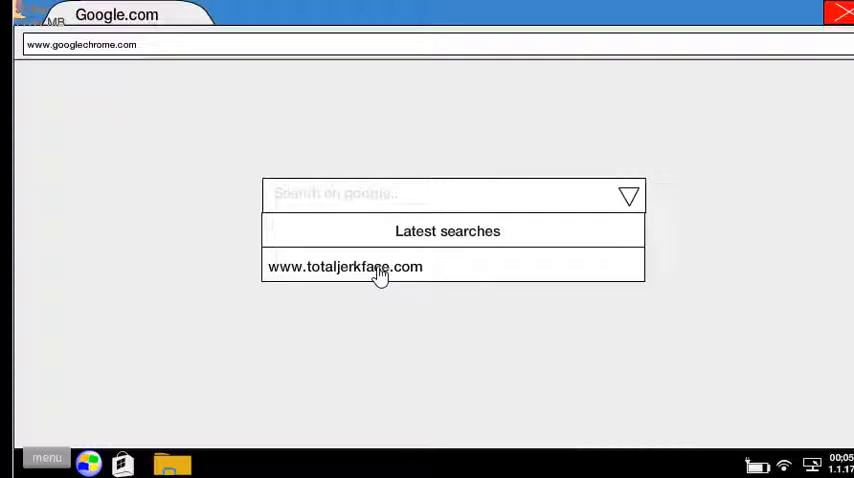
pyautogui.click(344, 266)
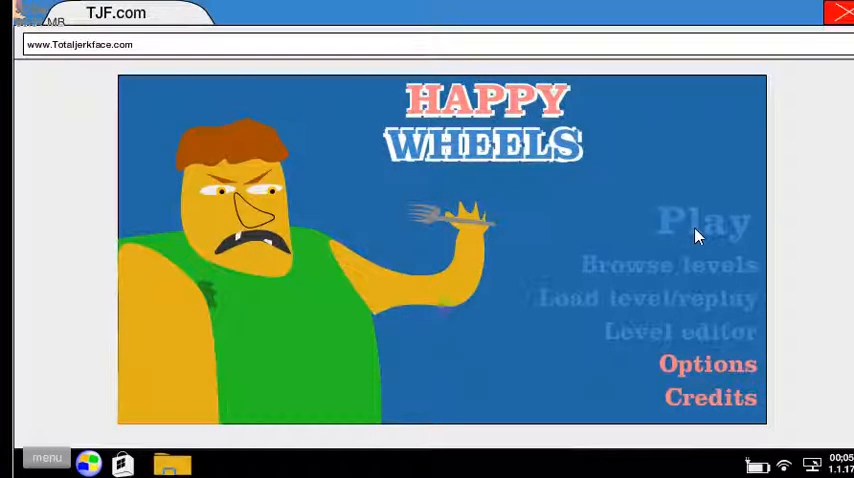
pyautogui.moveTo(838, 227)
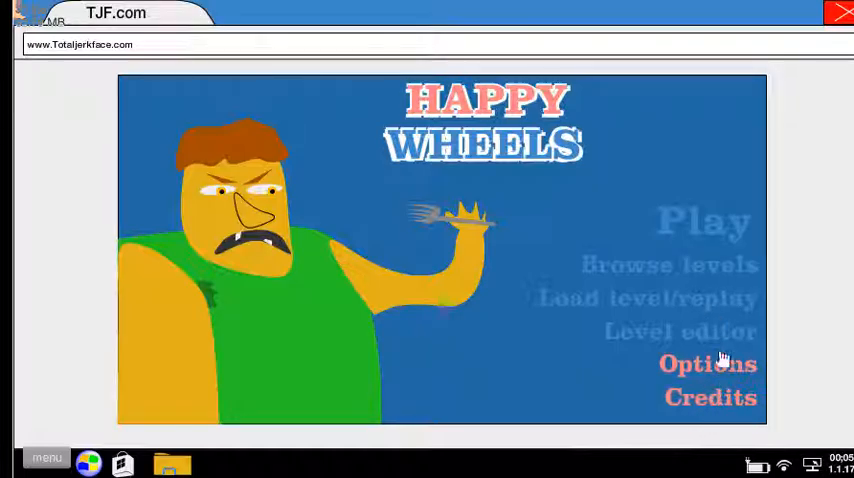
pyautogui.moveTo(733, 351)
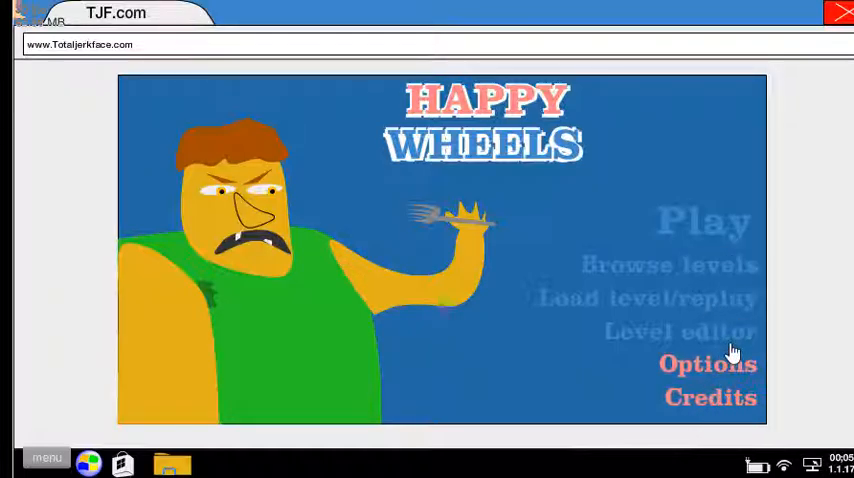
pyautogui.moveTo(727, 332)
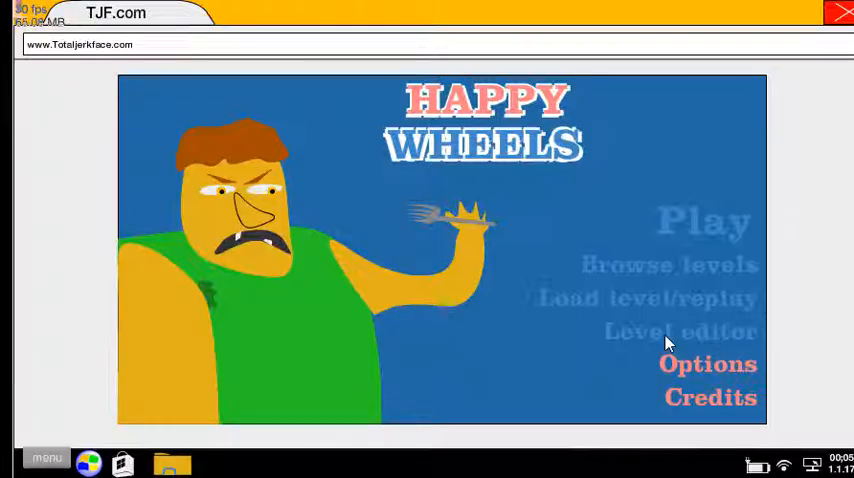
pyautogui.moveTo(746, 341)
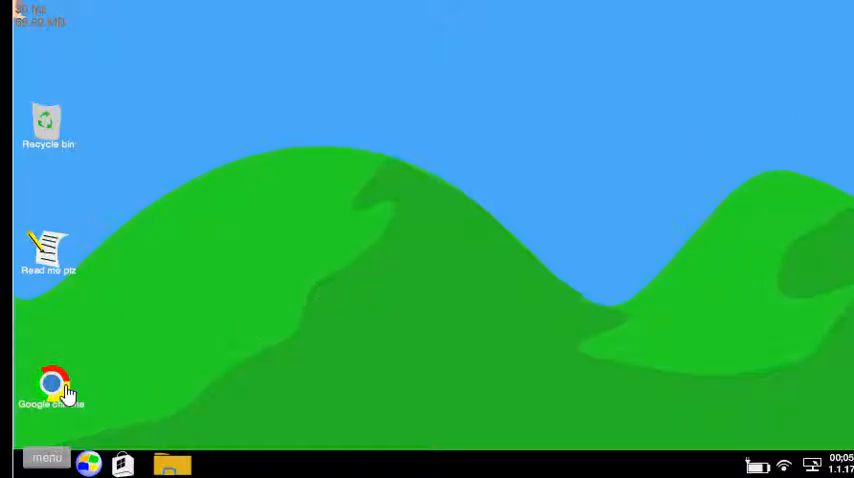
# Step: Reopen the pretend browser, then dismiss the Read me plz note and not-ready warnings
pyautogui.doubleClick(48, 248)
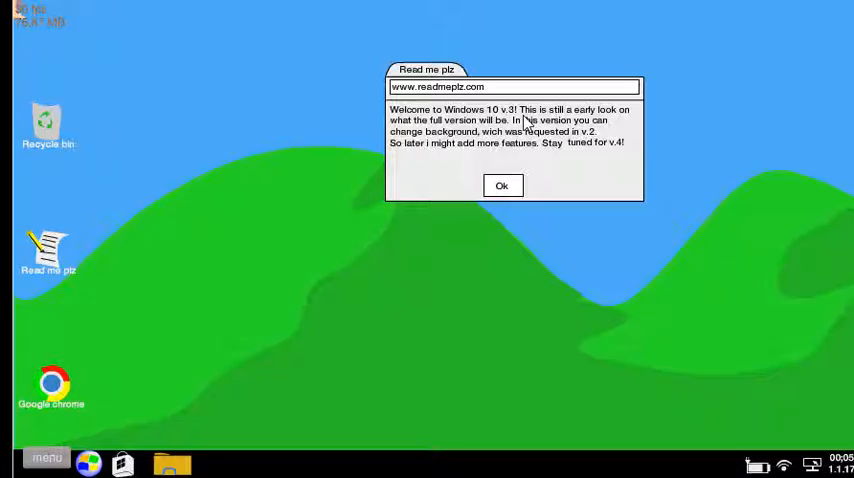
pyautogui.moveTo(452, 147)
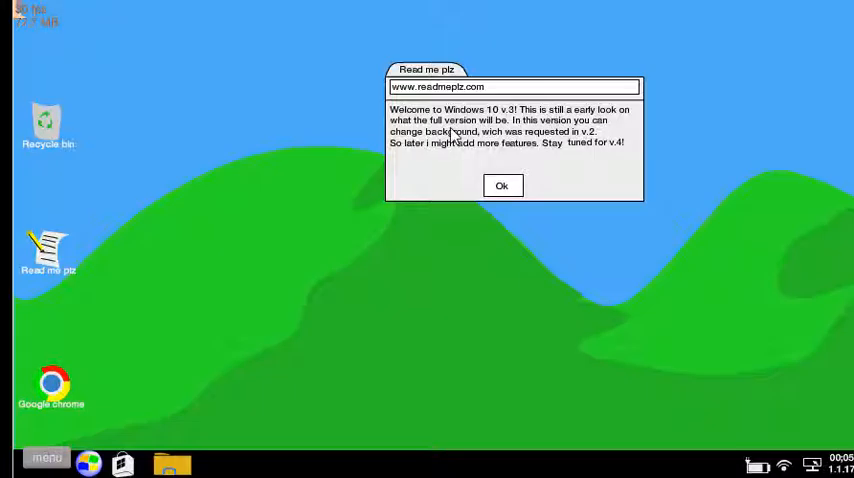
pyautogui.moveTo(521, 127)
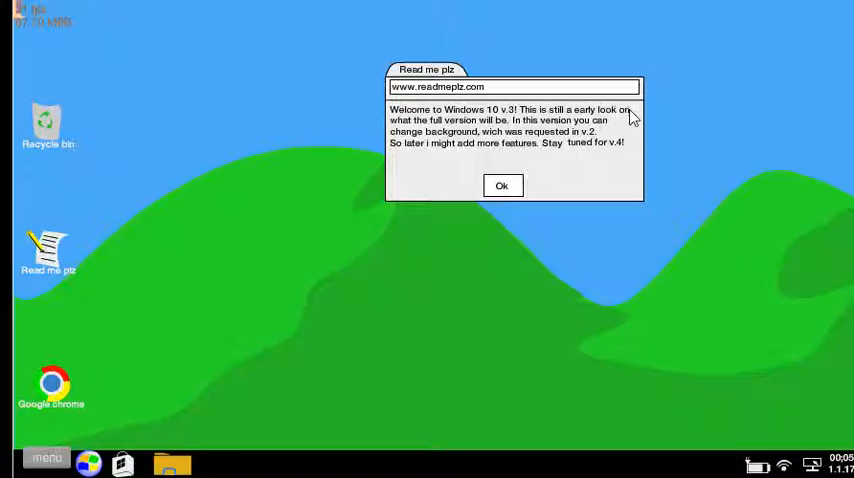
pyautogui.moveTo(457, 148)
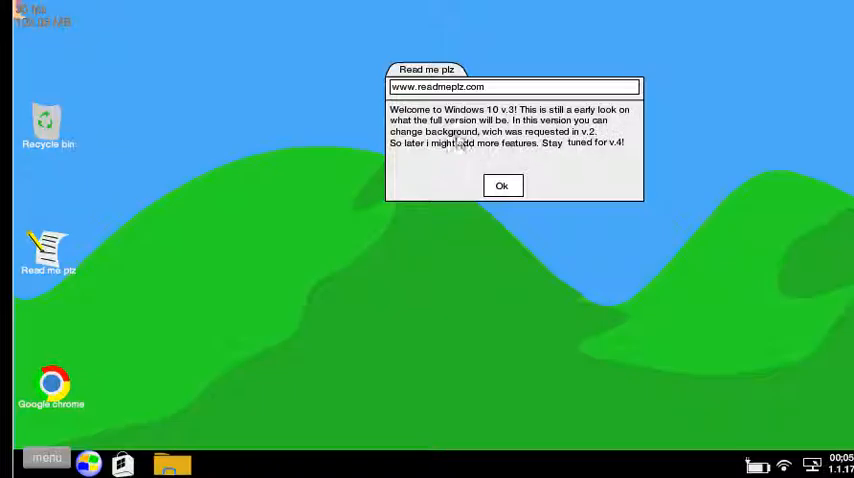
pyautogui.moveTo(443, 176)
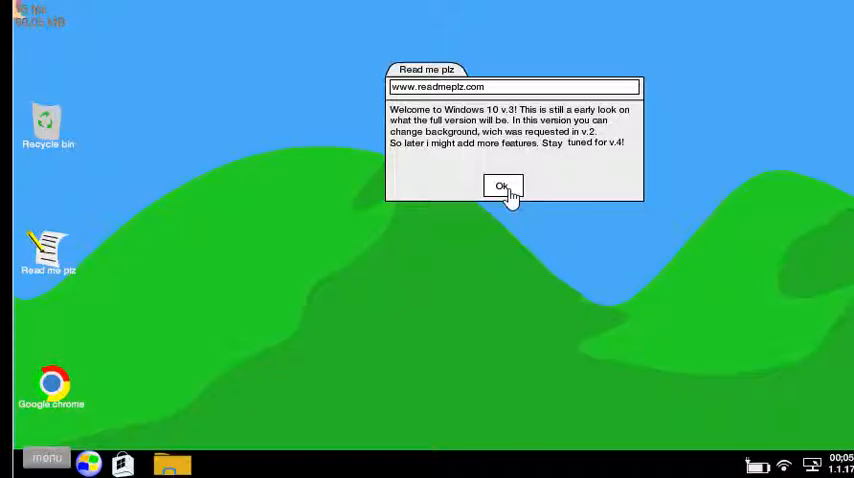
pyautogui.click(502, 187)
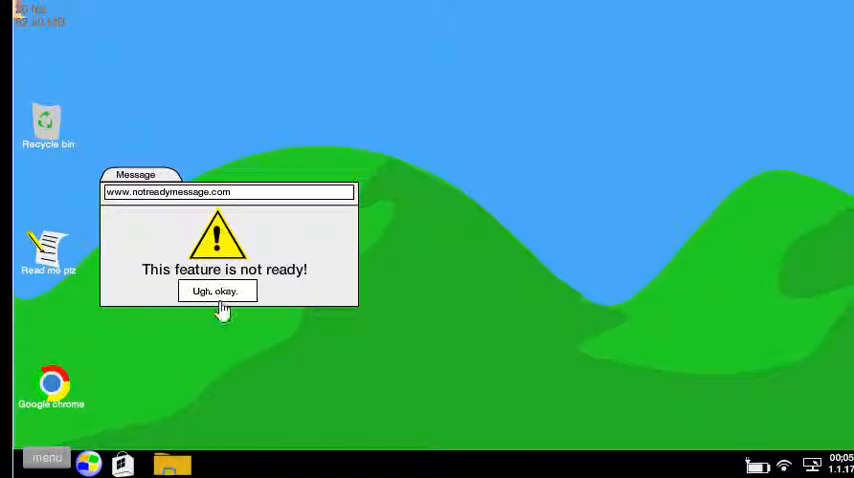
pyautogui.click(217, 290)
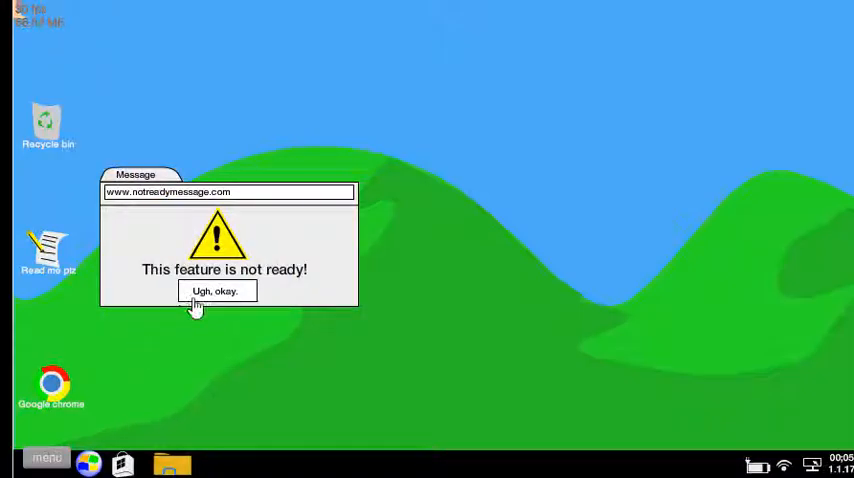
pyautogui.moveTo(216, 290)
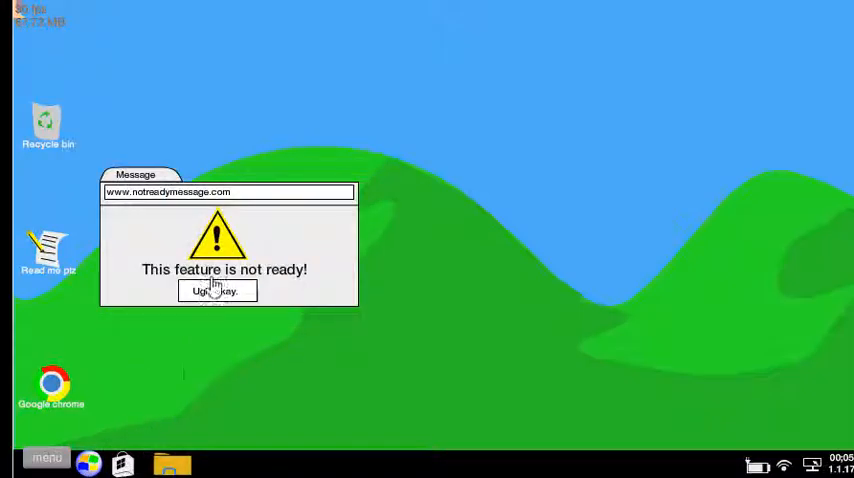
pyautogui.click(216, 290)
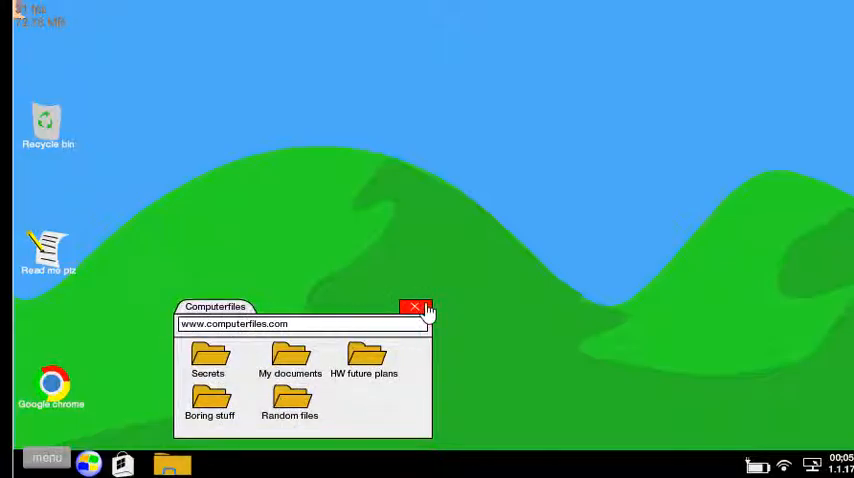
# Step: Close the Computerfiles window and switch the desktop to the orange mountain background
pyautogui.click(411, 306)
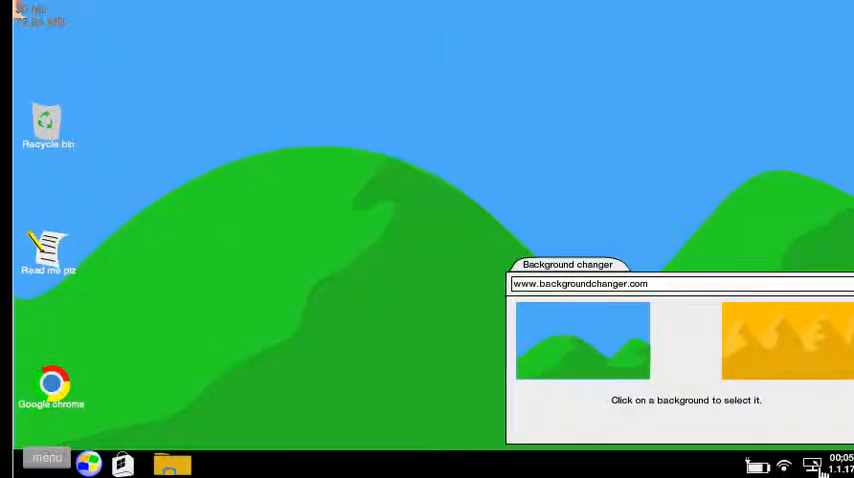
pyautogui.click(786, 340)
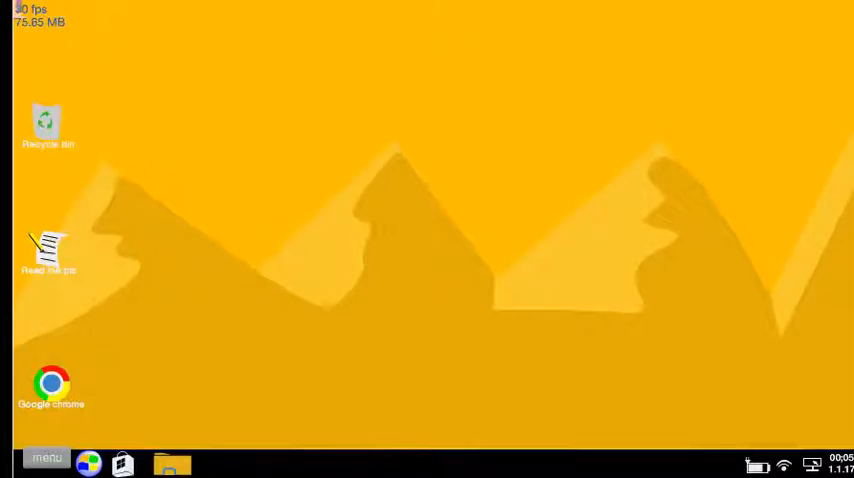
pyautogui.moveTo(254, 319)
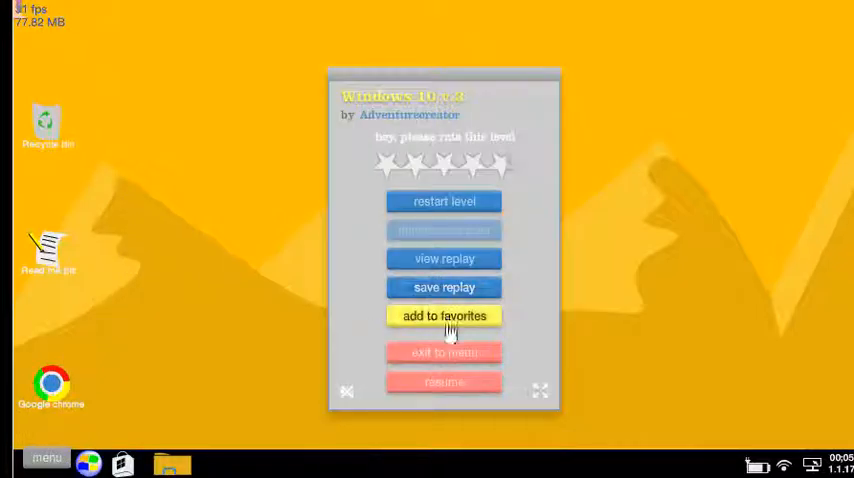
# Step: Exit to the level list and start LEGO Rope Swing! by marlvelouse
pyautogui.click(443, 352)
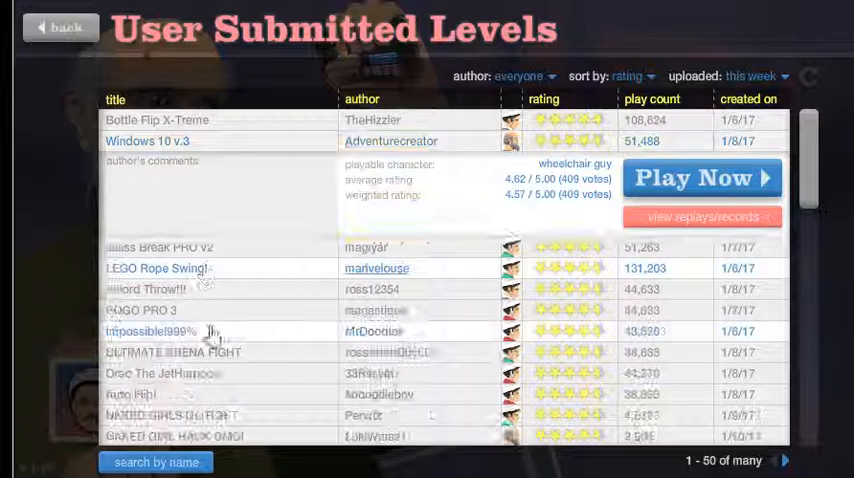
pyautogui.click(157, 268)
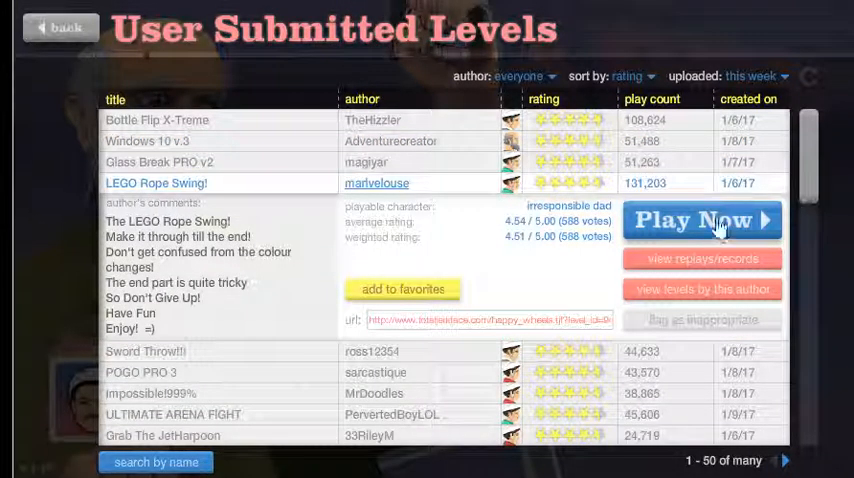
pyautogui.click(702, 222)
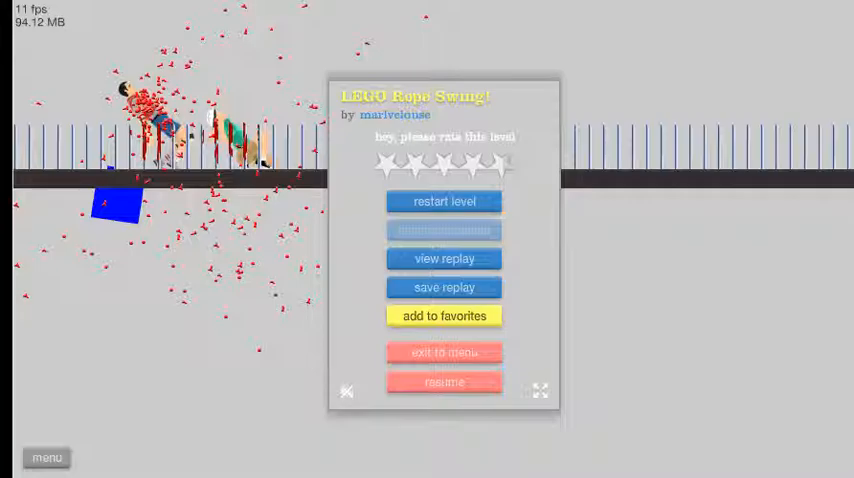
pyautogui.click(444, 201)
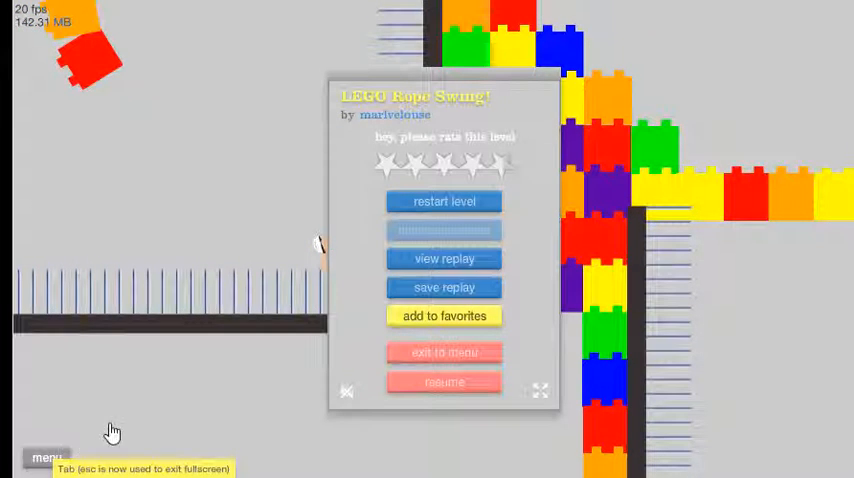
# Step: Resume LEGO Rope Swing!, then exit back to the User Submitted Levels list
pyautogui.click(443, 201)
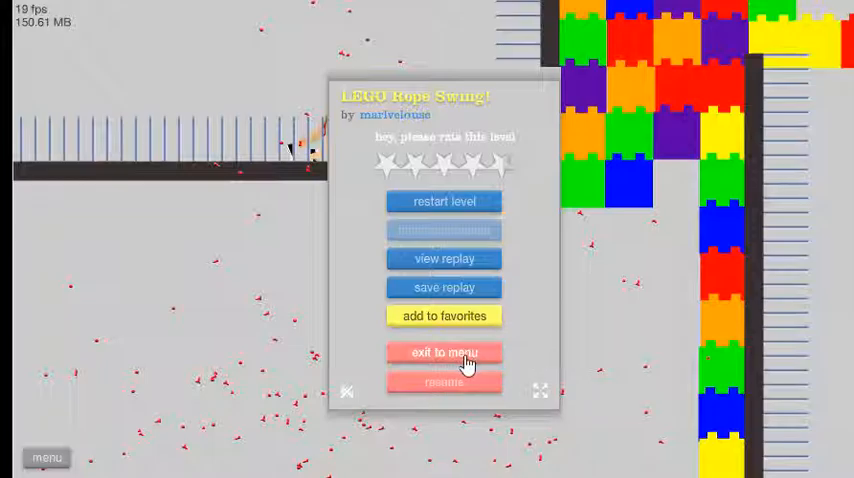
pyautogui.click(444, 352)
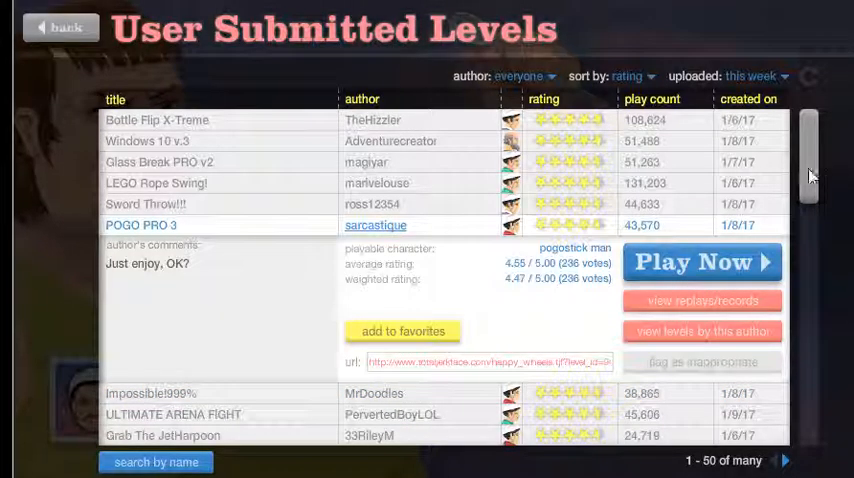
# Step: Scroll the User Submitted Levels list down past Pogo Fight toward Sword Throw!!!
pyautogui.scroll(-3)
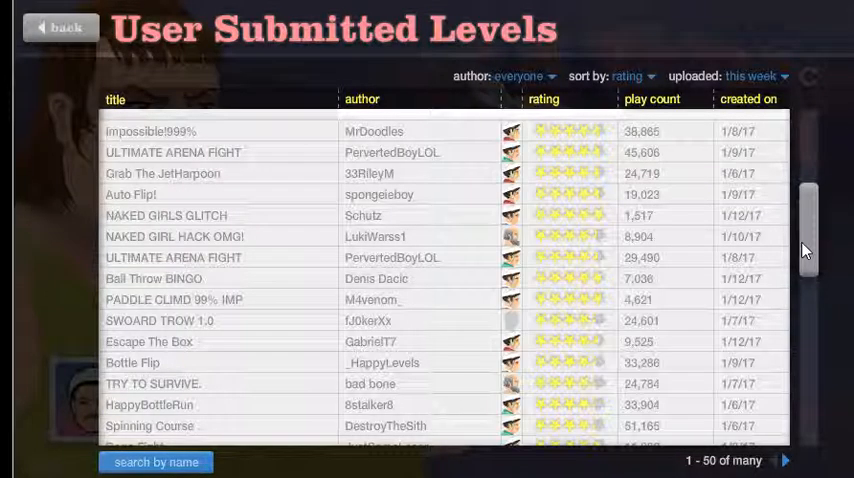
pyautogui.scroll(-3)
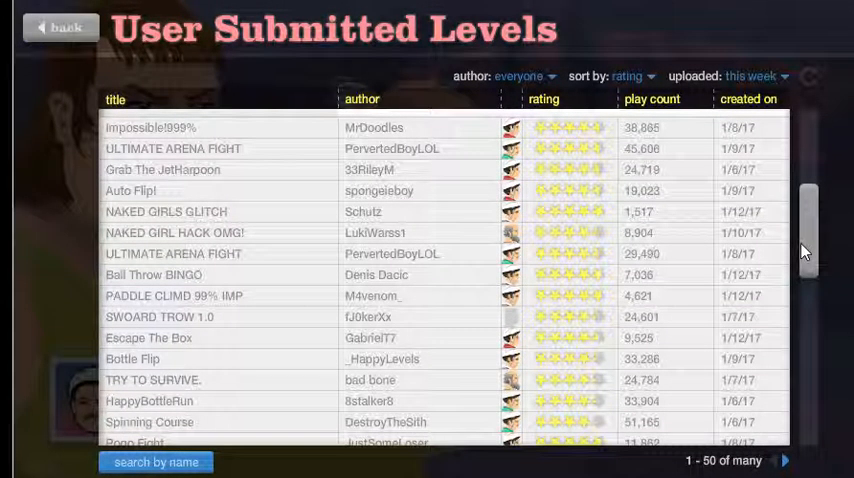
pyautogui.moveTo(143, 330)
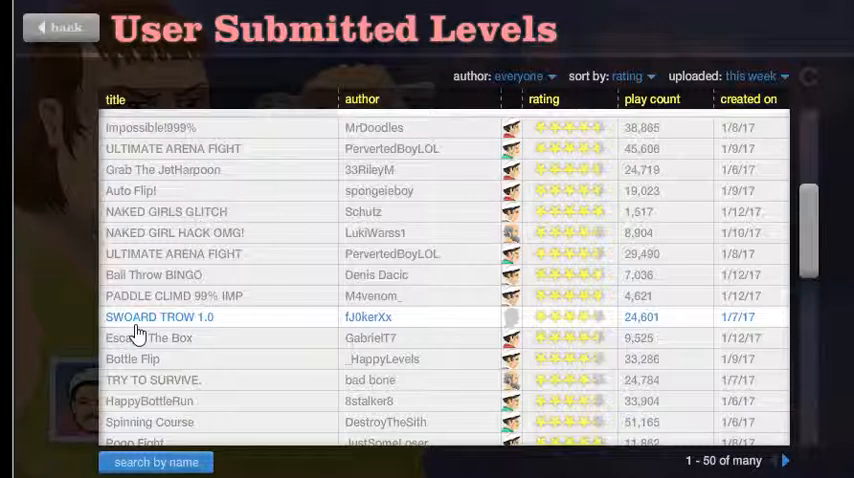
pyautogui.moveTo(231, 323)
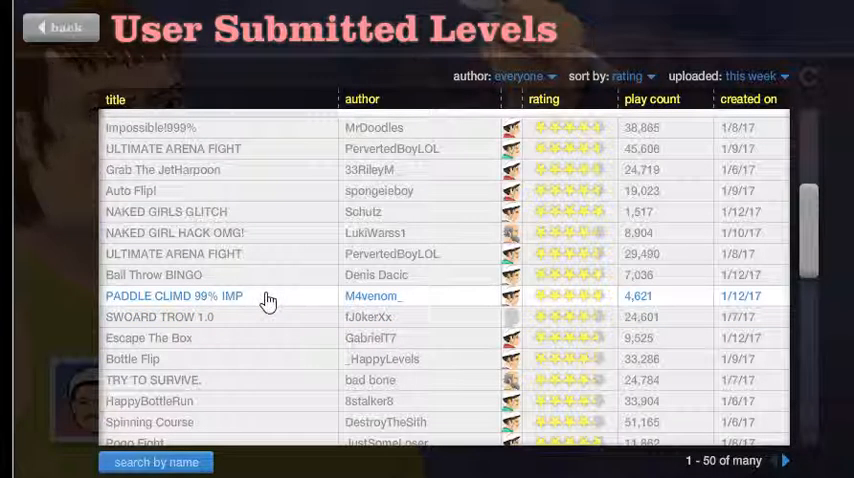
pyautogui.moveTo(317, 314)
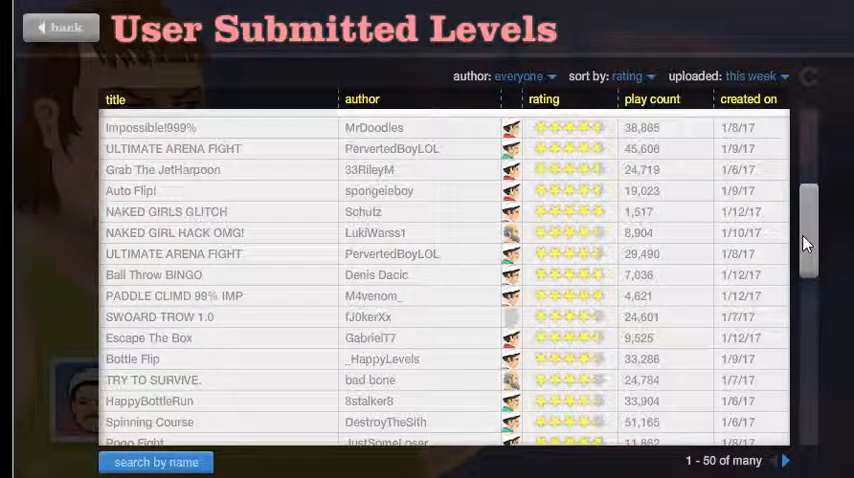
pyautogui.scroll(-3)
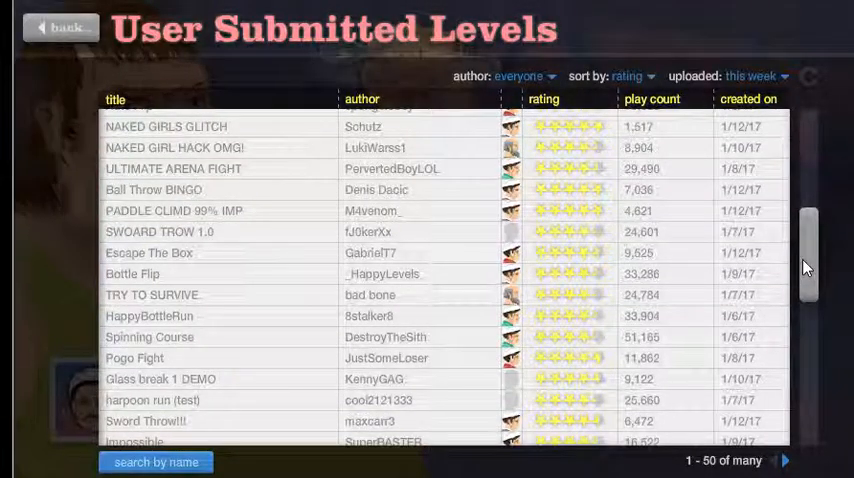
pyautogui.scroll(-3)
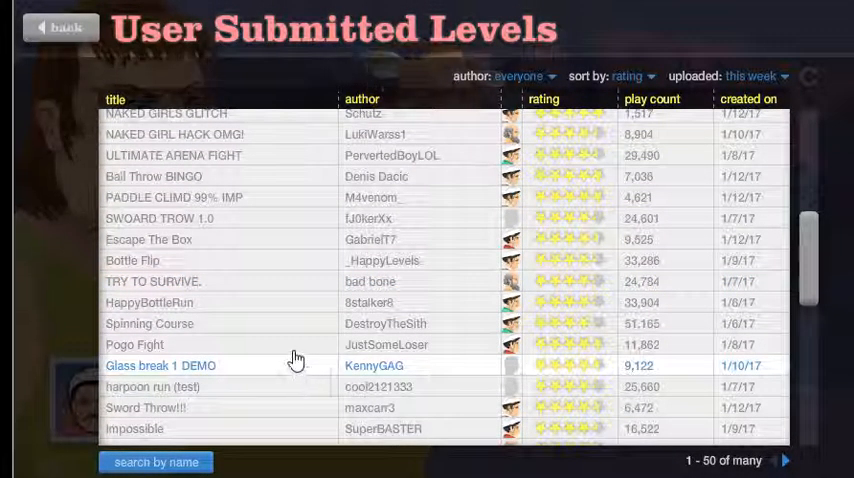
pyautogui.moveTo(237, 424)
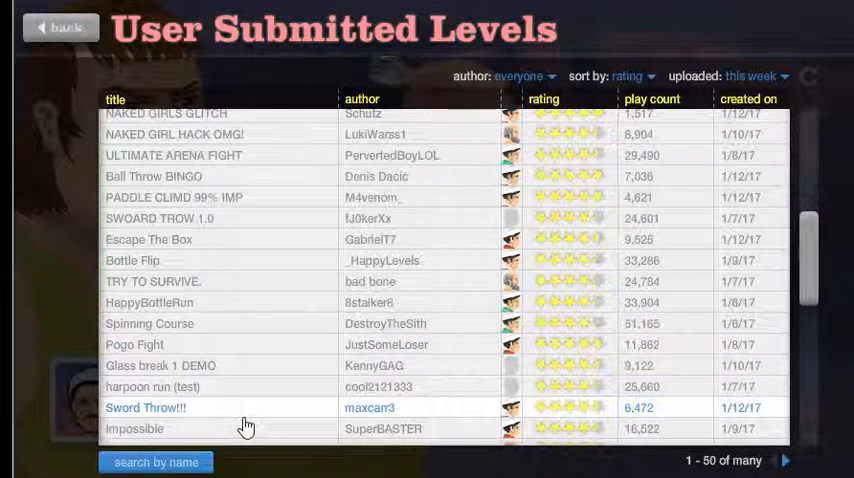
pyautogui.moveTo(293, 409)
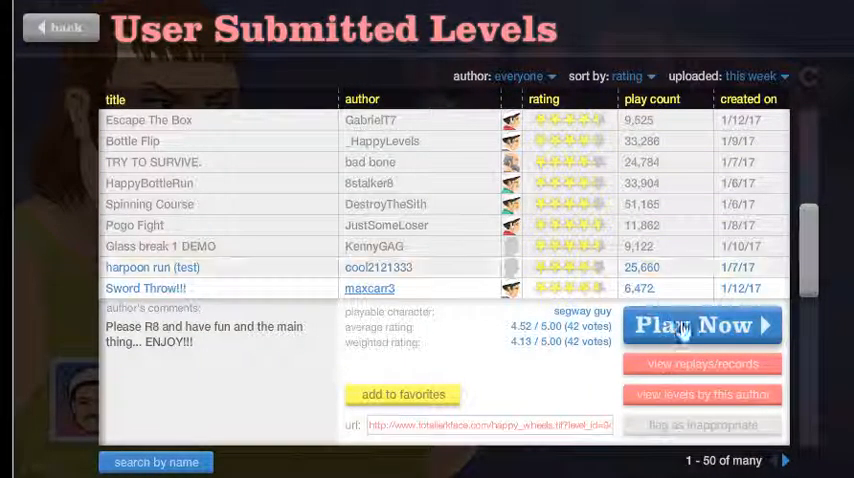
pyautogui.click(702, 324)
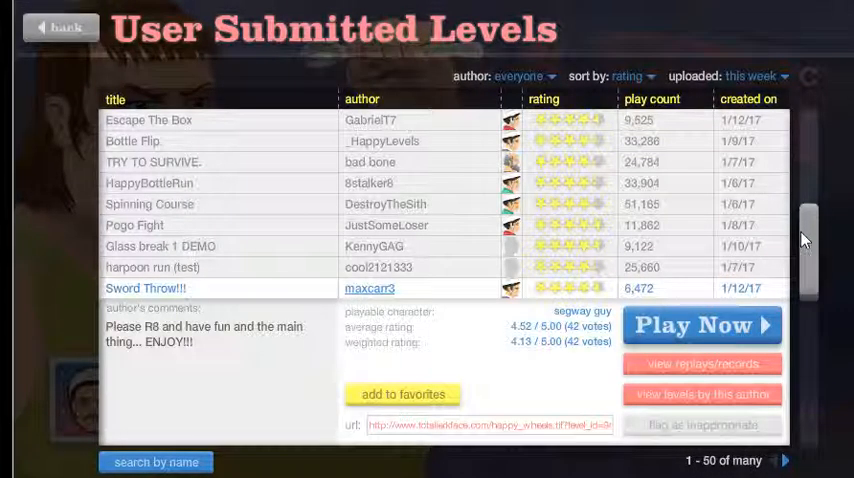
# Step: Start Zombie Defense HD, restart after dying, and shoot zombies to win in 29.60 seconds
pyautogui.scroll(-3)
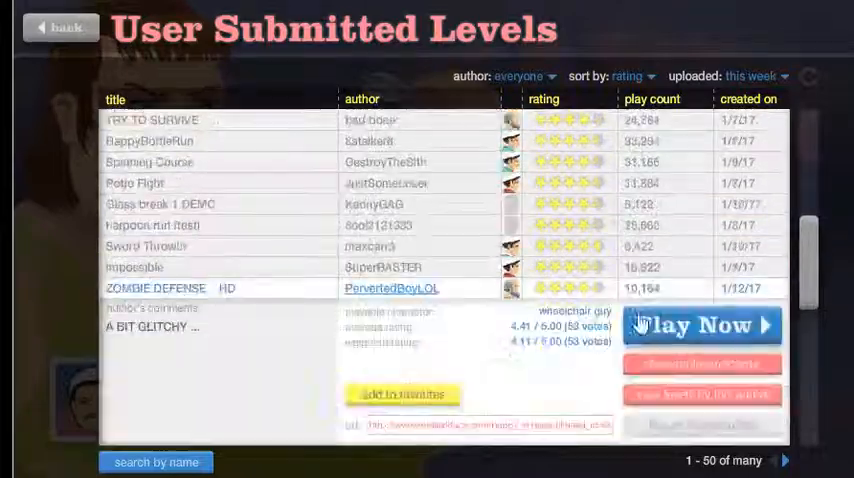
pyautogui.click(703, 325)
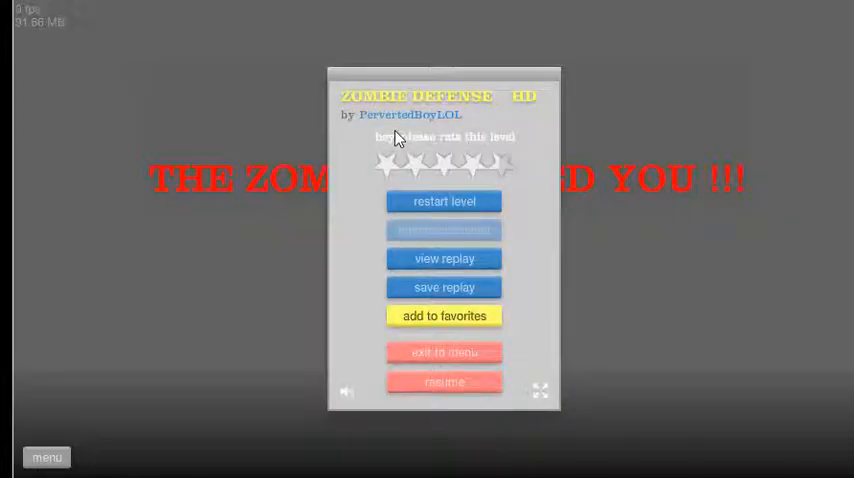
pyautogui.click(443, 201)
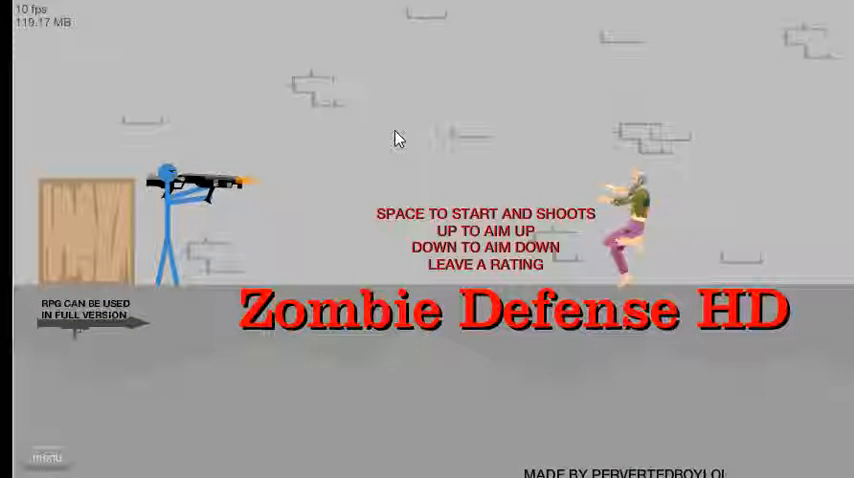
pyautogui.press('space')
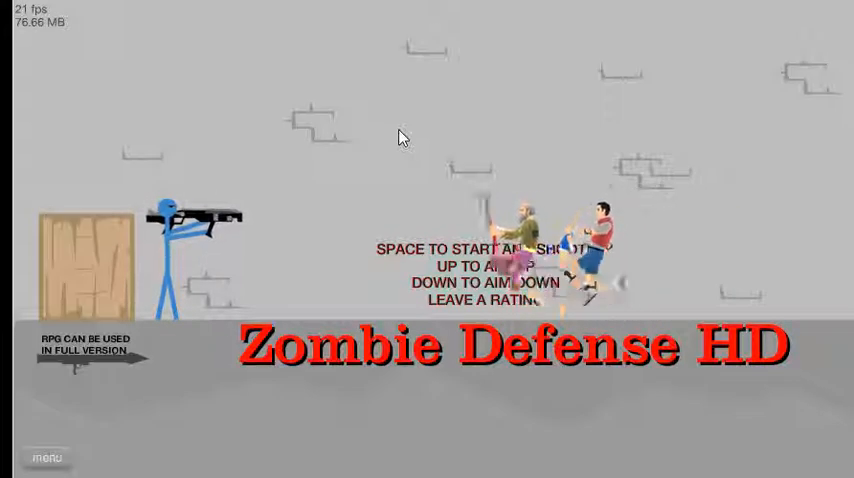
pyautogui.press('space')
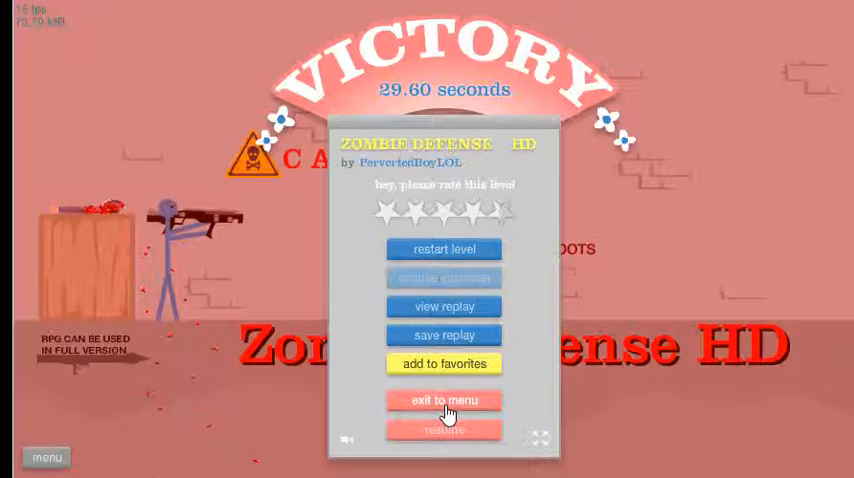
# Step: Exit the finished level and expand The Seginators by Fatality14 in Featured Levels
pyautogui.click(442, 400)
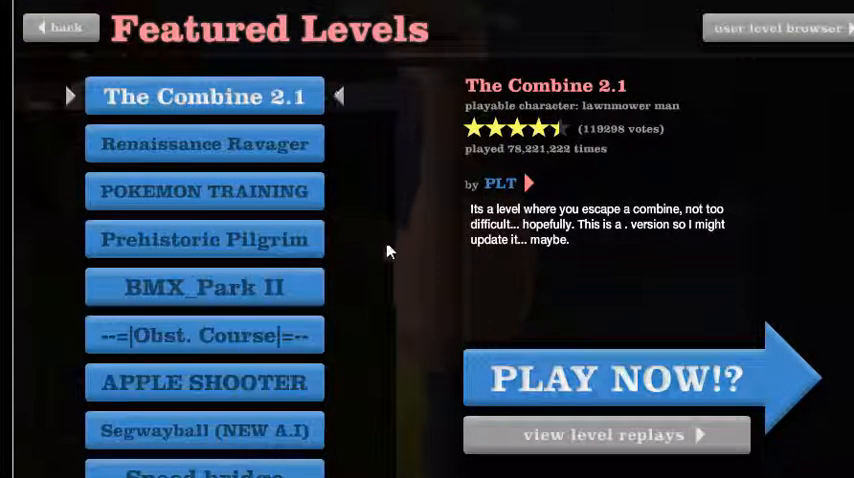
pyautogui.moveTo(337, 243)
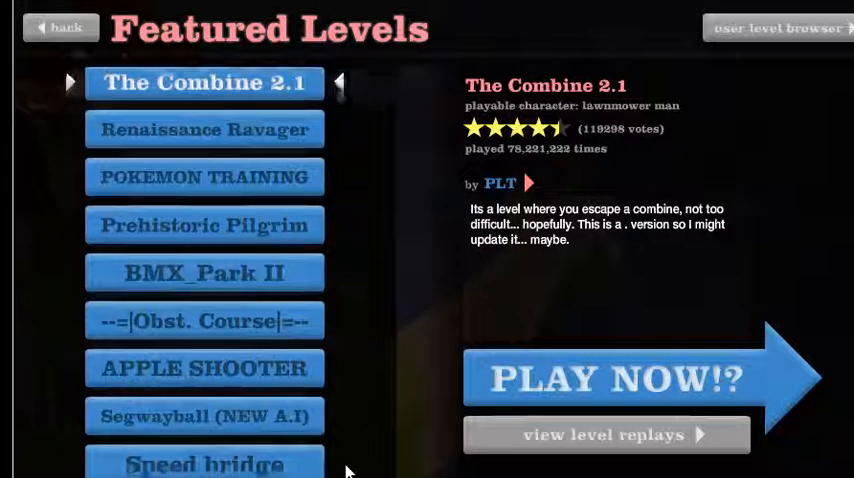
pyautogui.scroll(-3)
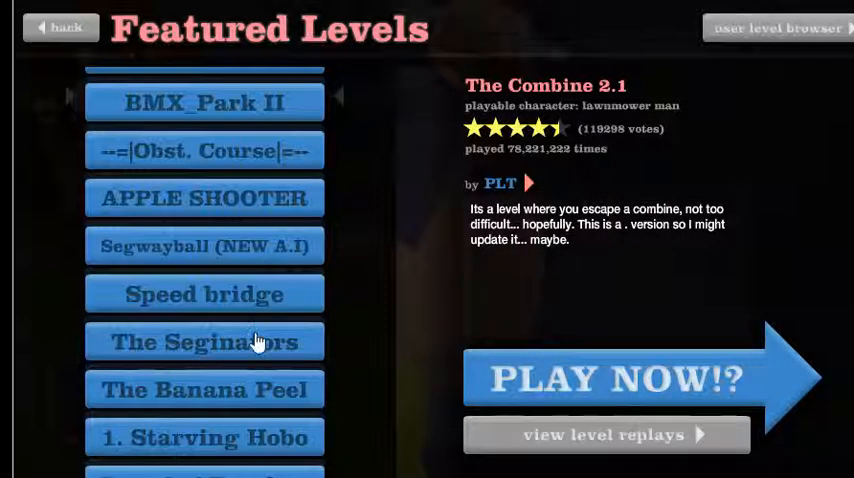
pyautogui.click(204, 341)
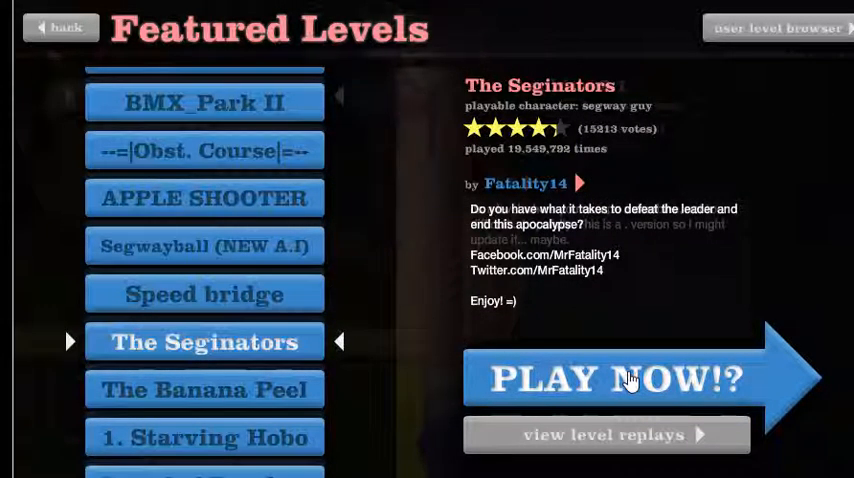
# Step: Start The Seginators and advance through Lighter's opening apocalypse conversation
pyautogui.click(629, 379)
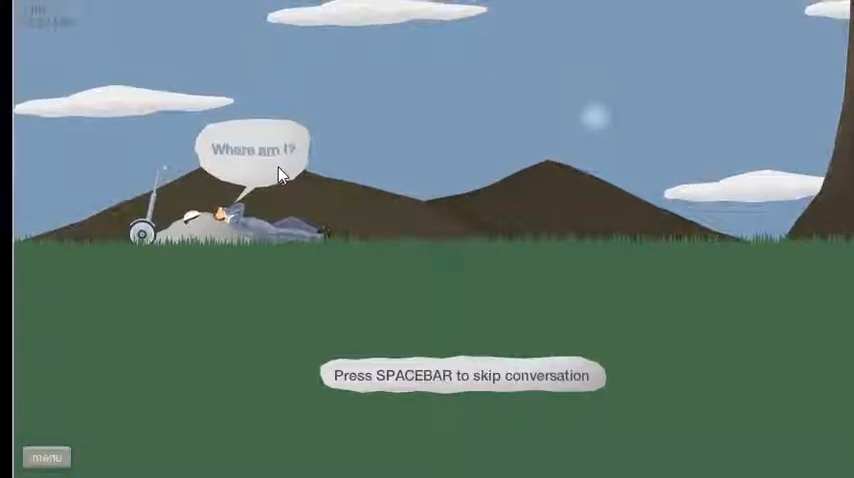
pyautogui.press('space')
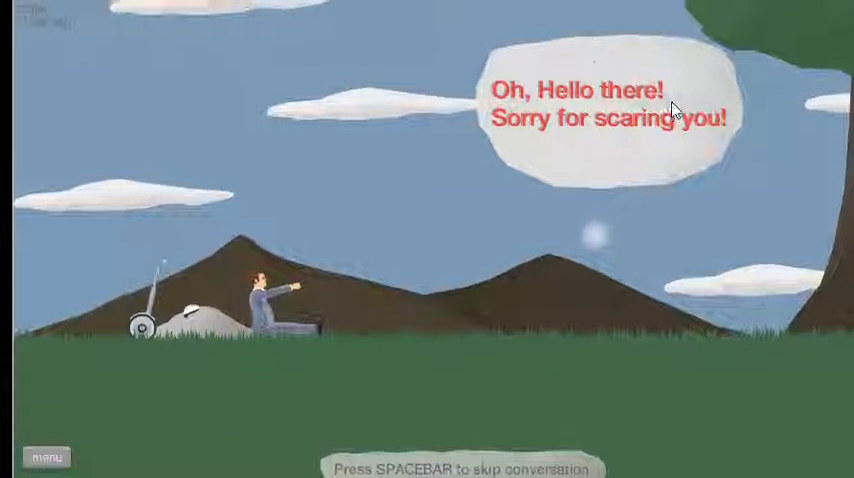
pyautogui.press('space')
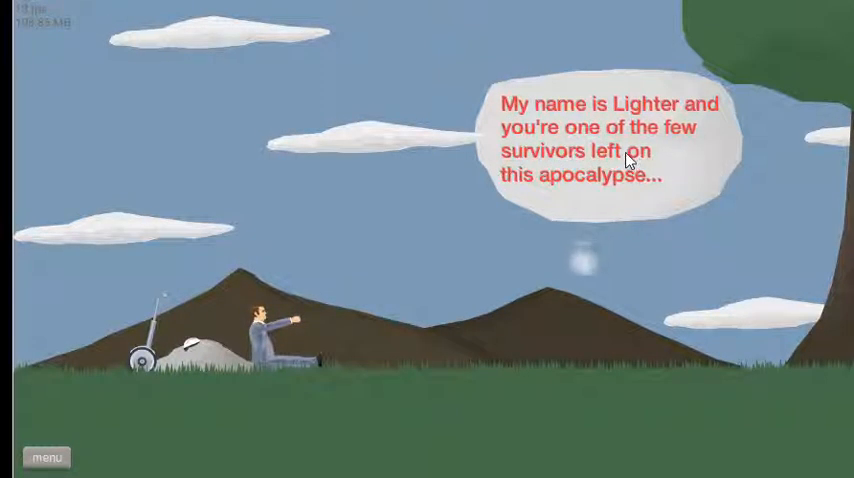
pyautogui.moveTo(615, 207)
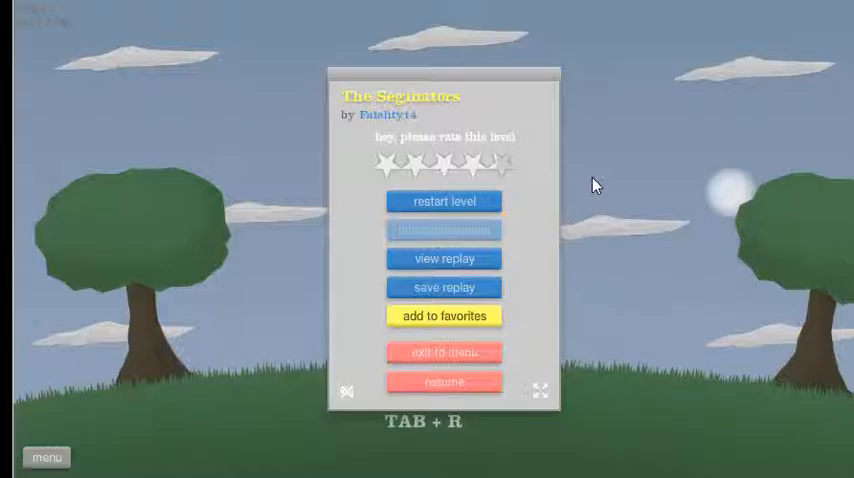
# Step: Play The Seginators until the rider falls beside his segway, then open the pause menu
pyautogui.click(443, 384)
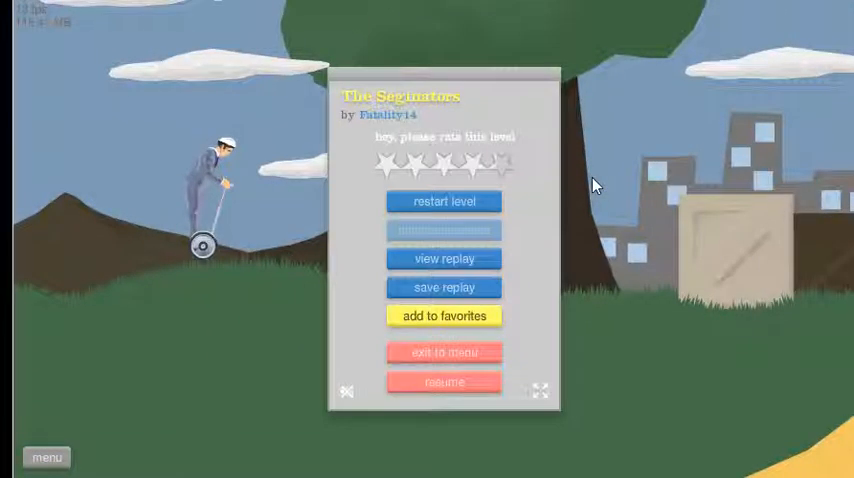
pyautogui.click(443, 379)
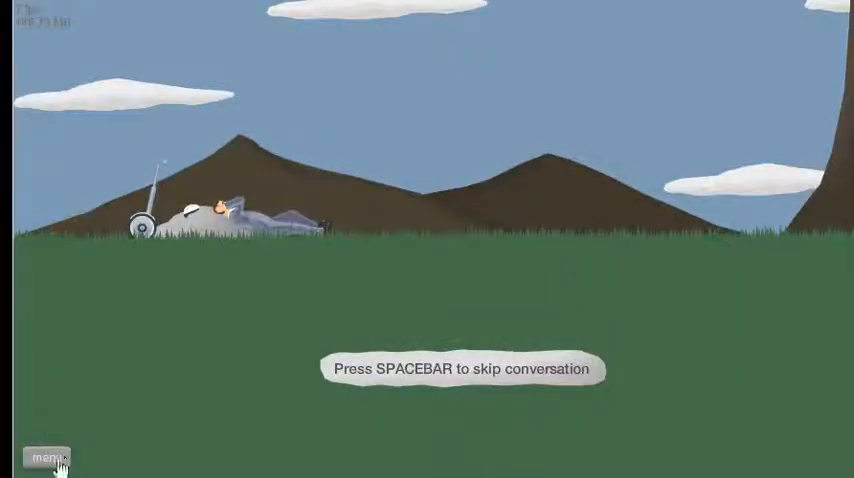
pyautogui.click(47, 457)
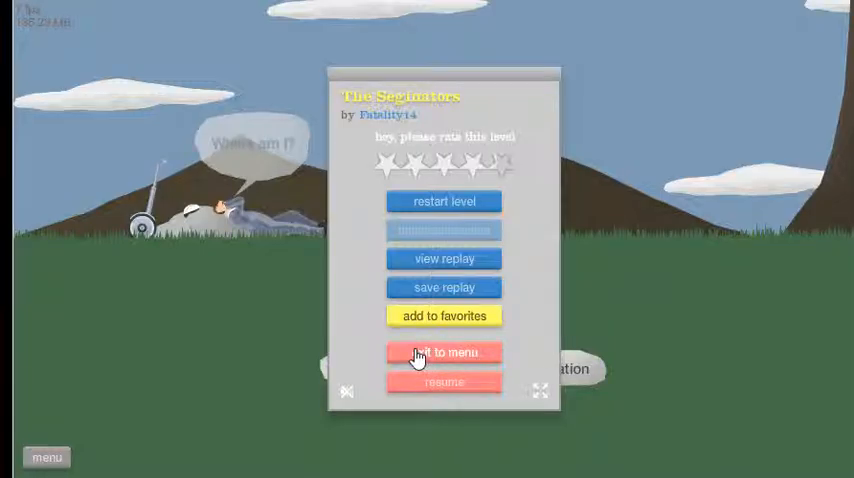
# Step: Exit The Seginators to the Featured Levels list and scroll down
pyautogui.click(443, 352)
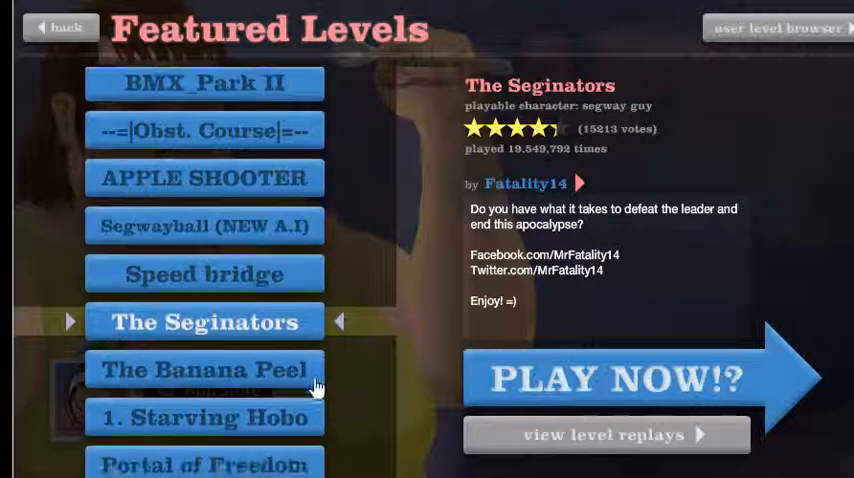
pyautogui.scroll(-3)
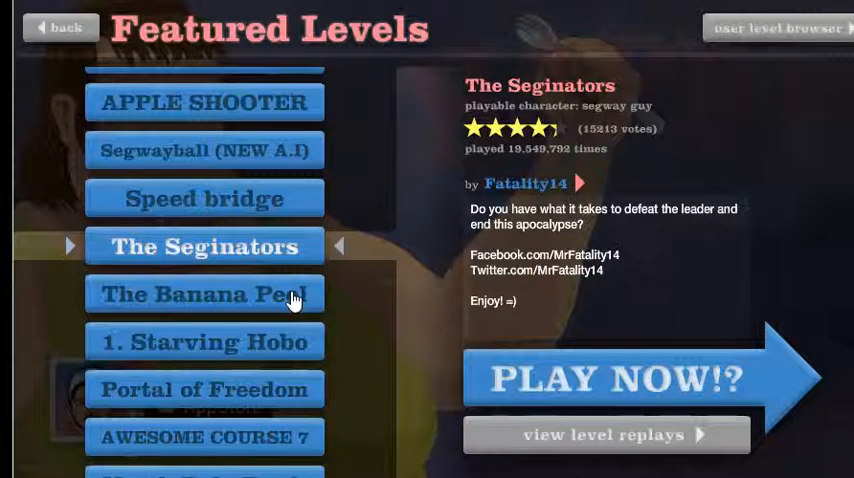